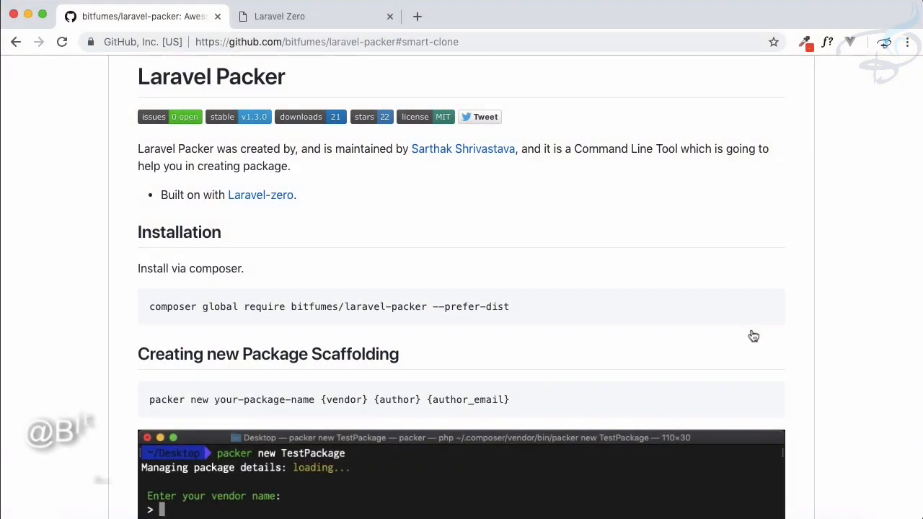
# Enter earlier Packer answers: vendor bitfumes, cd tester, packer new TestPackage
pyautogui.write('bitfumes')
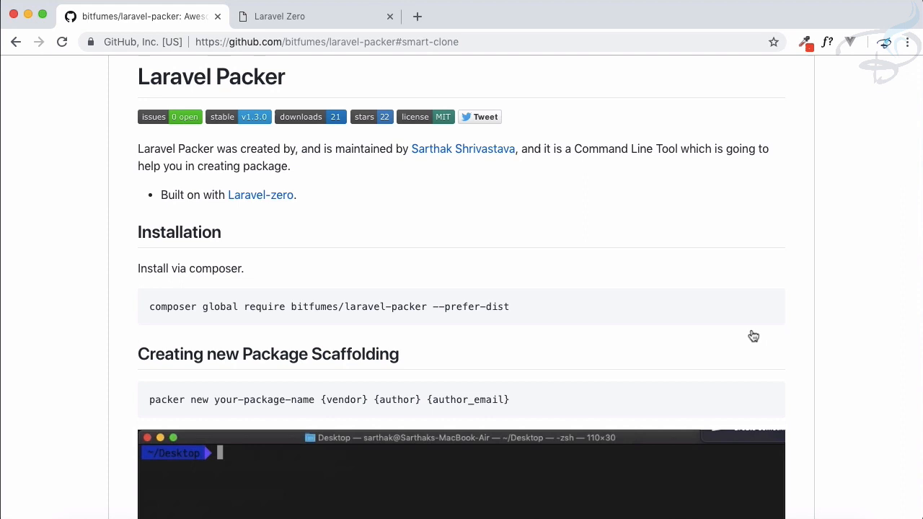
pyautogui.write('cd tester')
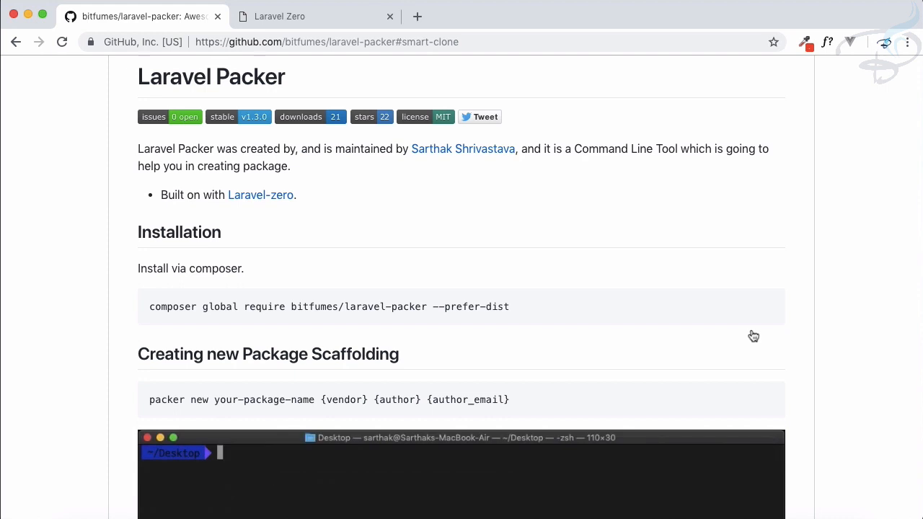
pyautogui.write('packer new TestPackage')
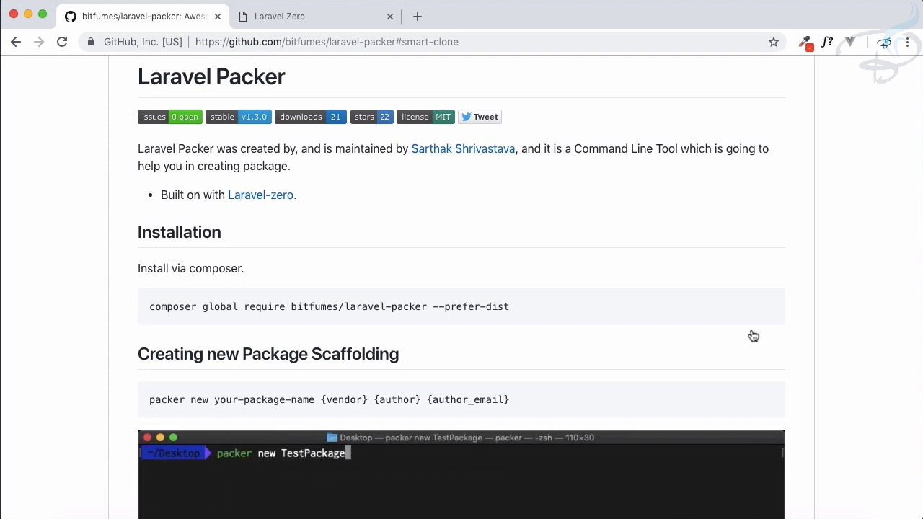
pyautogui.write('bitfu')
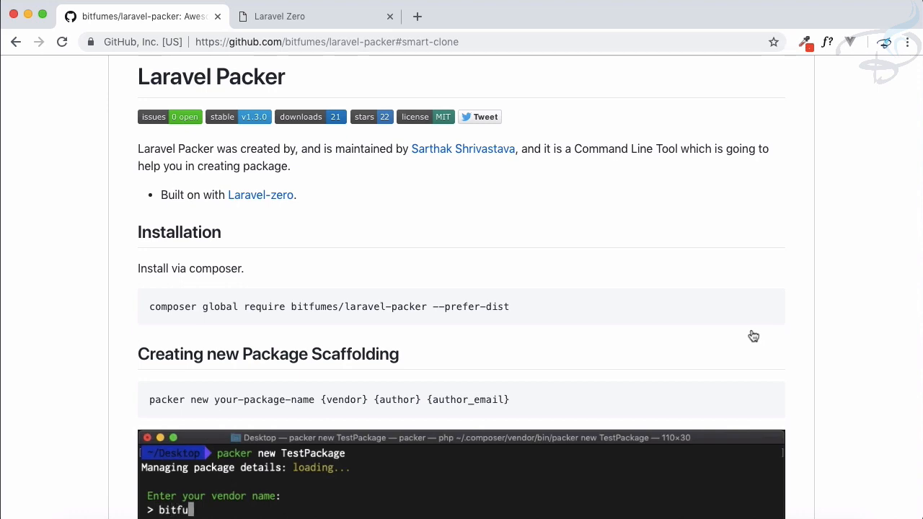
pyautogui.write('mes')
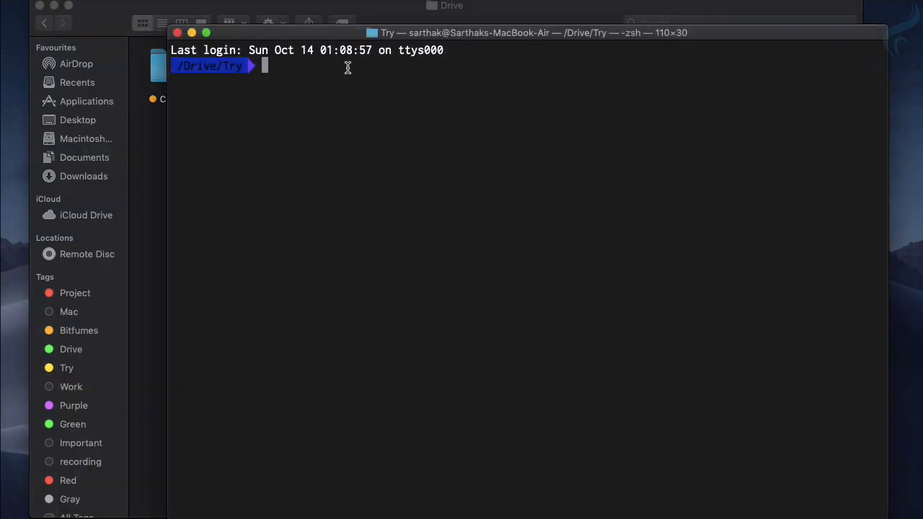
# Run packer in the Try directory to list its v1.3.0 commands
pyautogui.write('packe')
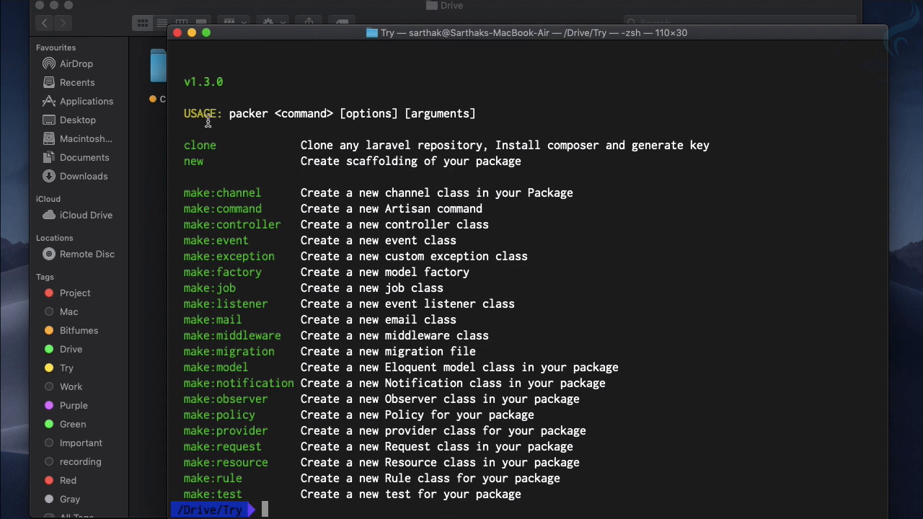
pyautogui.doubleClick(194, 161)
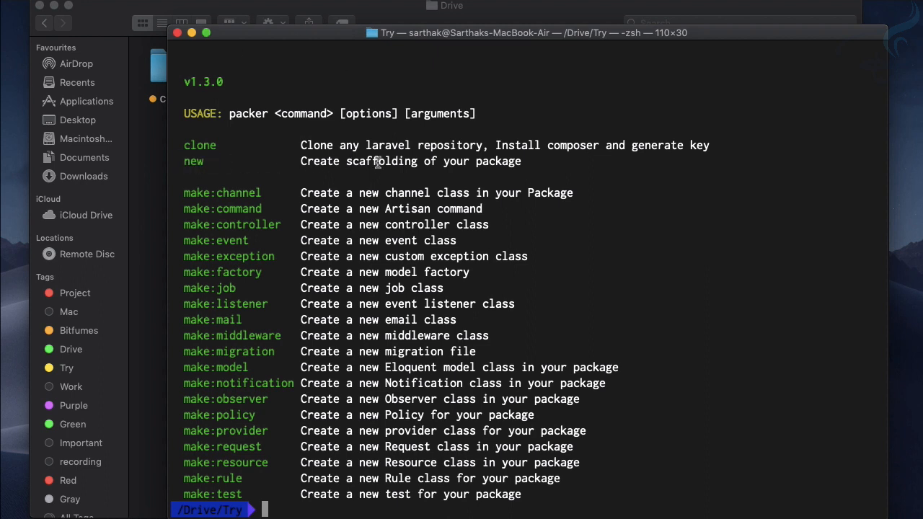
pyautogui.write('packer new test-app')
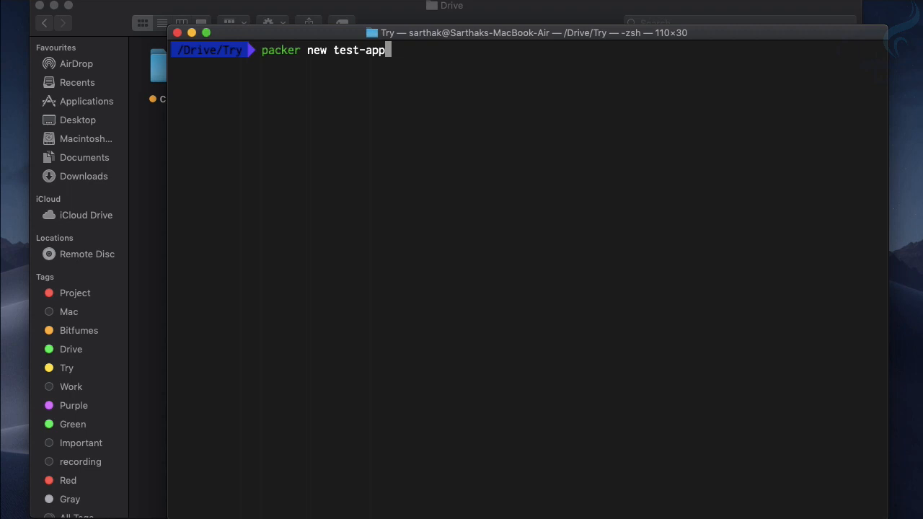
pyautogui.moveTo(355, 47)
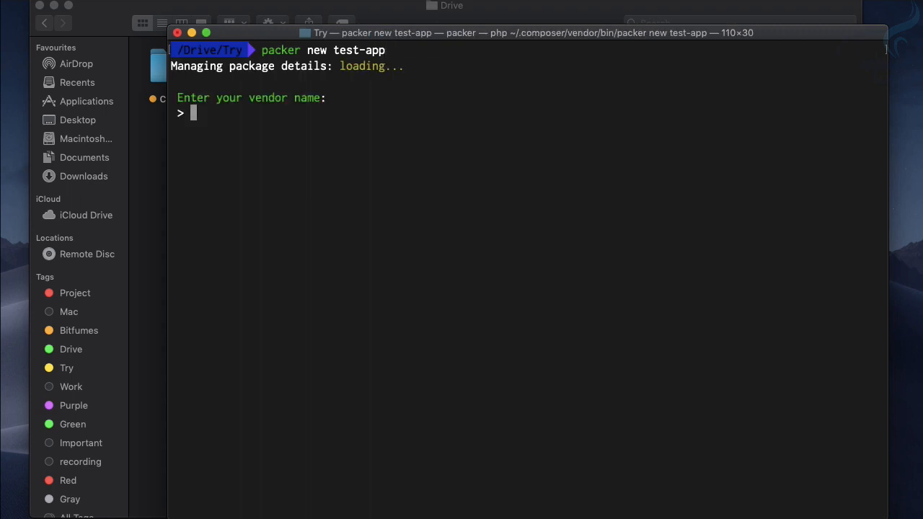
# Answer the prompts: vendor bitfumes, author sarthak, email at bitfumes.com, and let Packer scaffold the files
pyautogui.write('bitfumes')
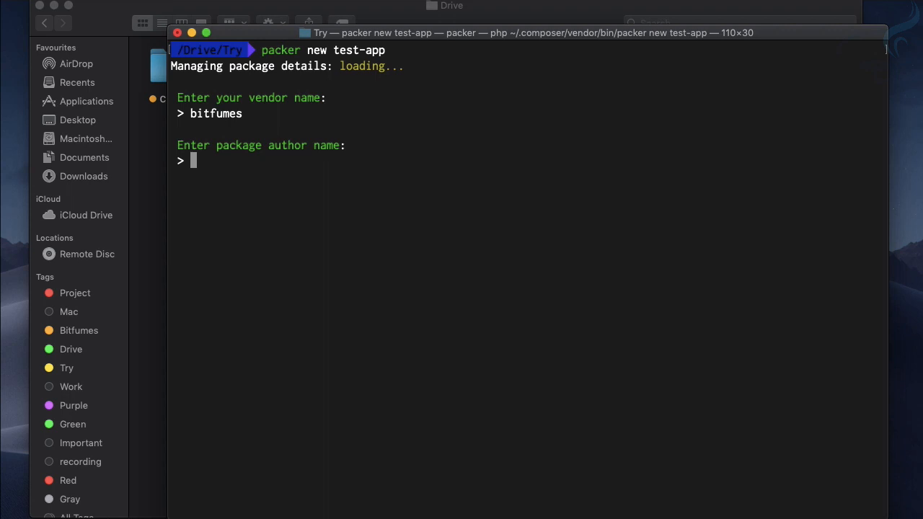
pyautogui.write('sarthak')
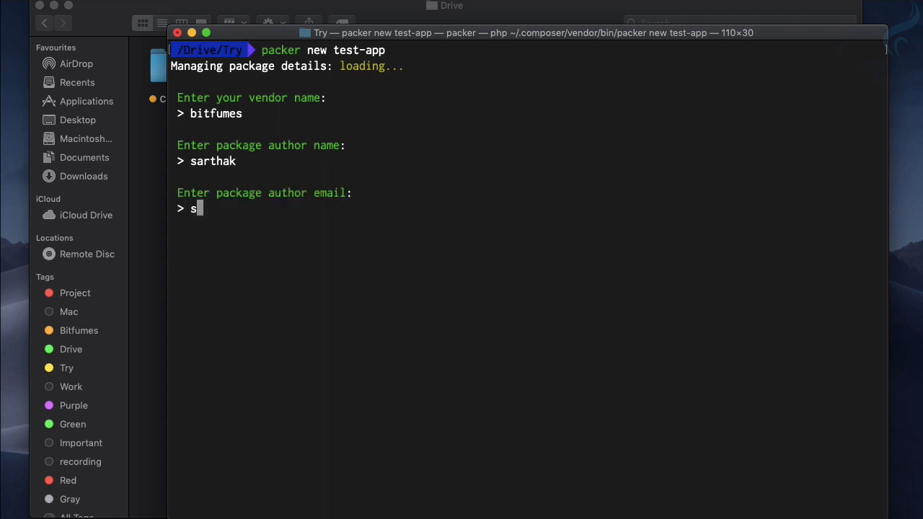
pyautogui.write('arha')
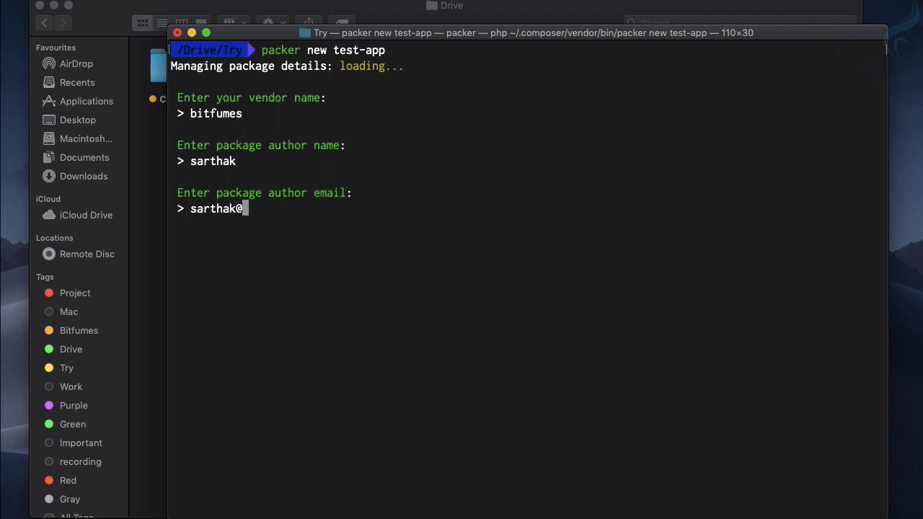
pyautogui.write('bitfumes.com')
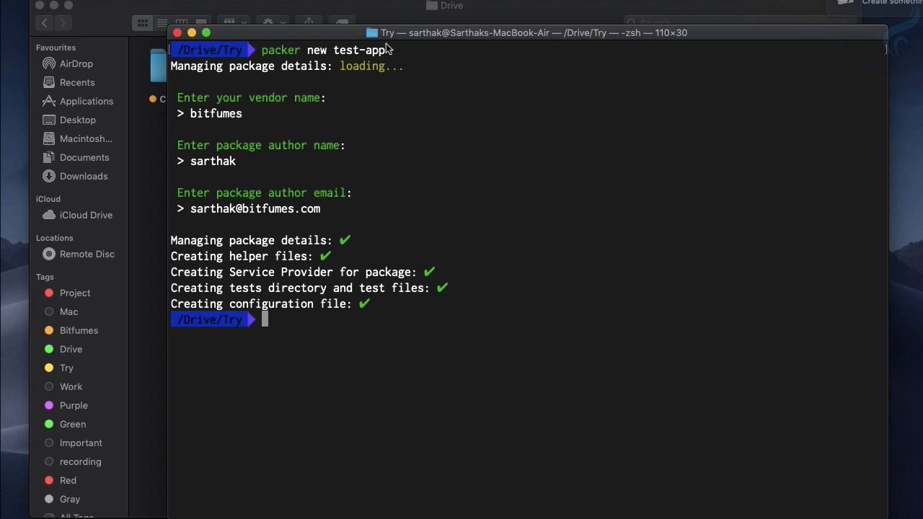
pyautogui.moveTo(258, 234)
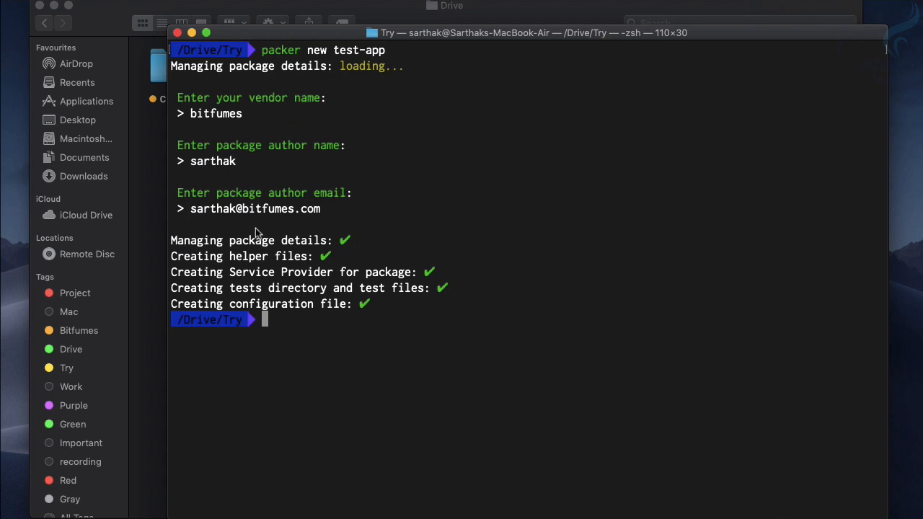
pyautogui.moveTo(334, 206)
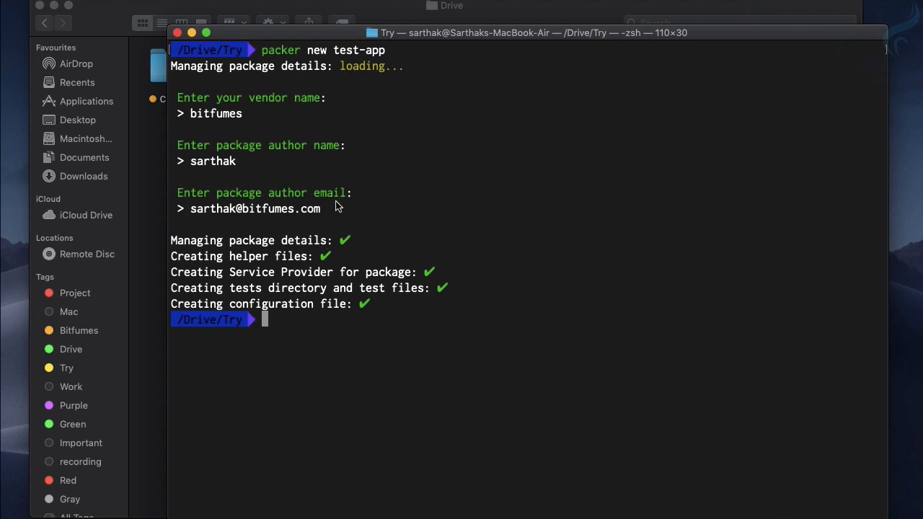
pyautogui.moveTo(217, 112); pyautogui.dragTo(320, 208)
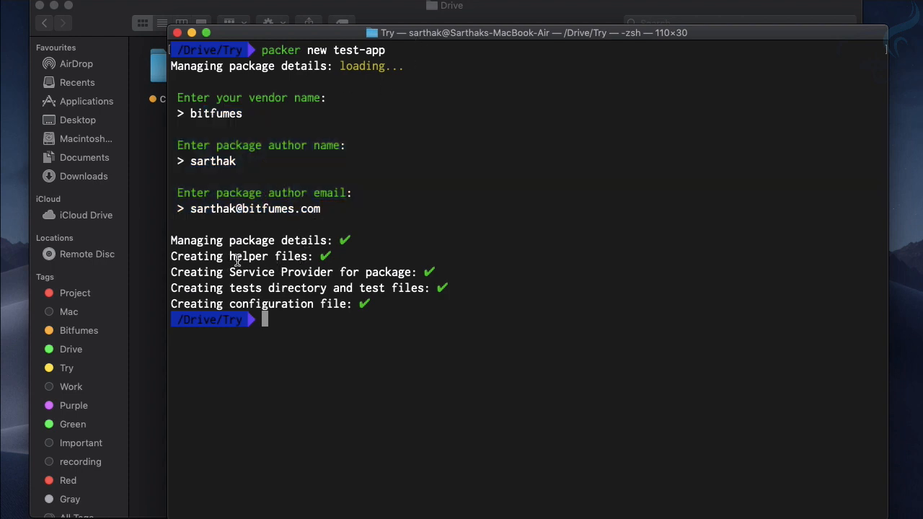
pyautogui.moveTo(267, 276)
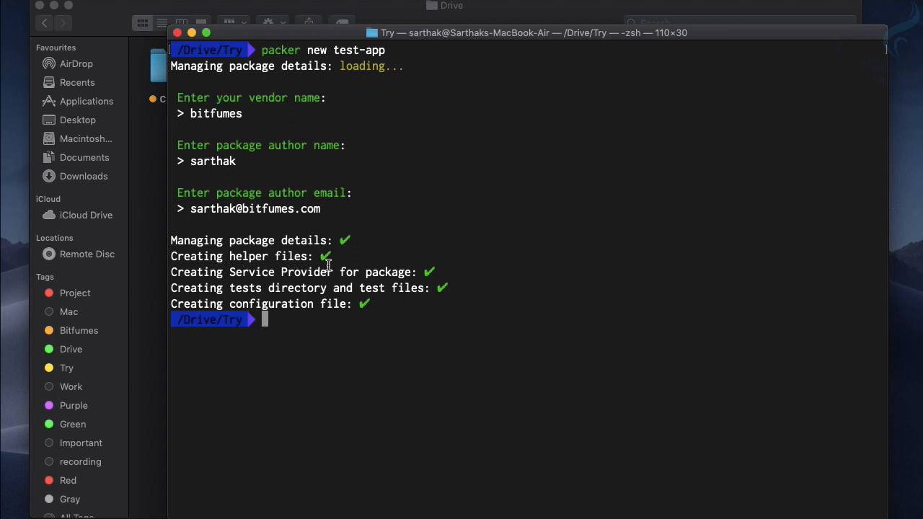
pyautogui.moveTo(303, 309)
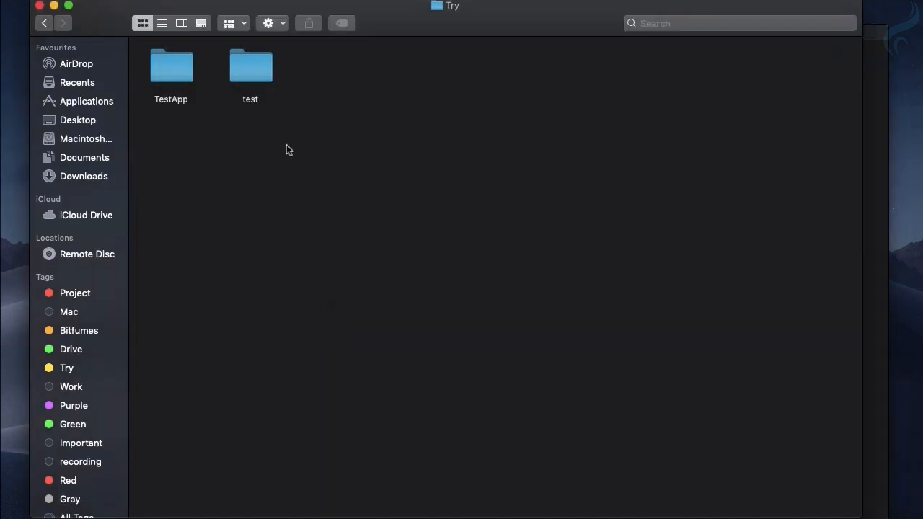
# Run packer new test-app and highlight the new TestApp folder in Finder's Try folder
pyautogui.click(170, 70)
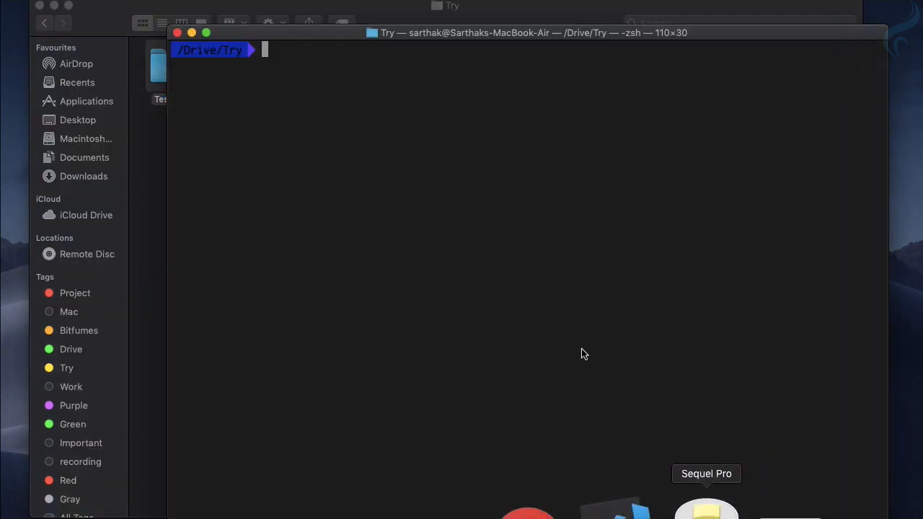
pyautogui.write('packer new test-app')
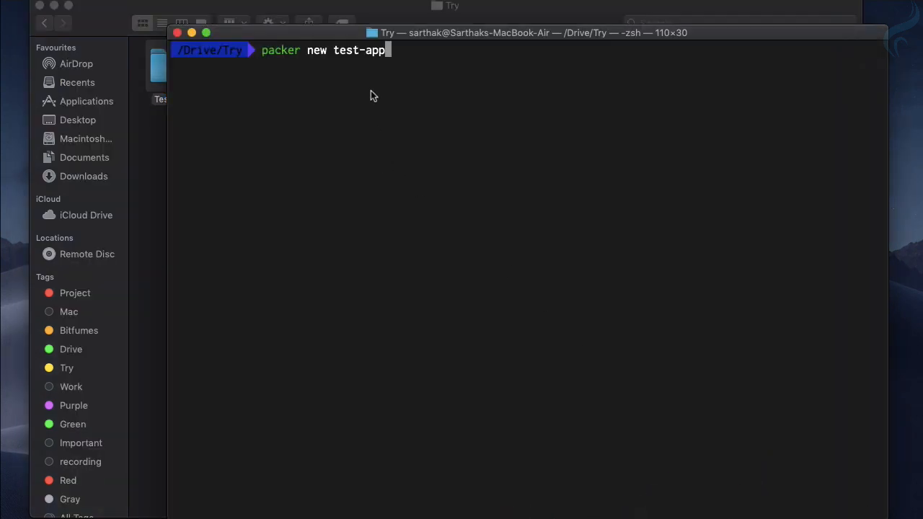
pyautogui.moveTo(372, 61)
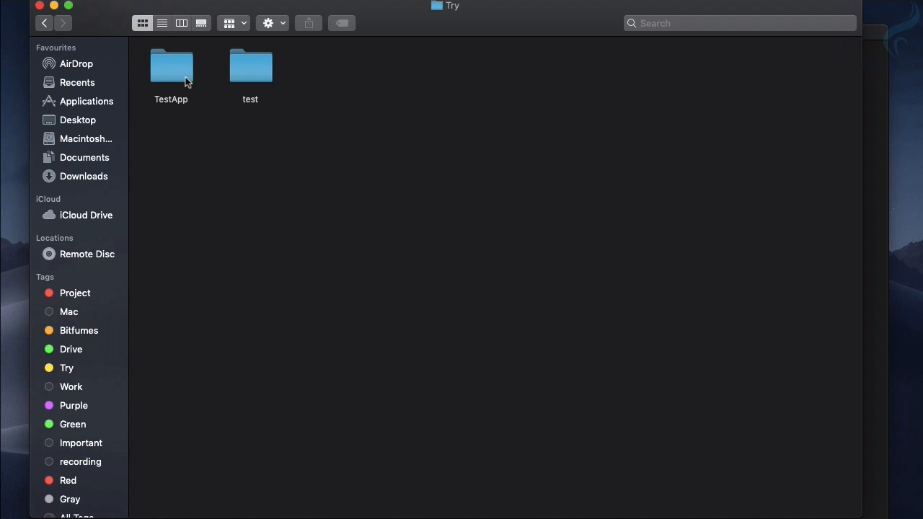
pyautogui.click(170, 69)
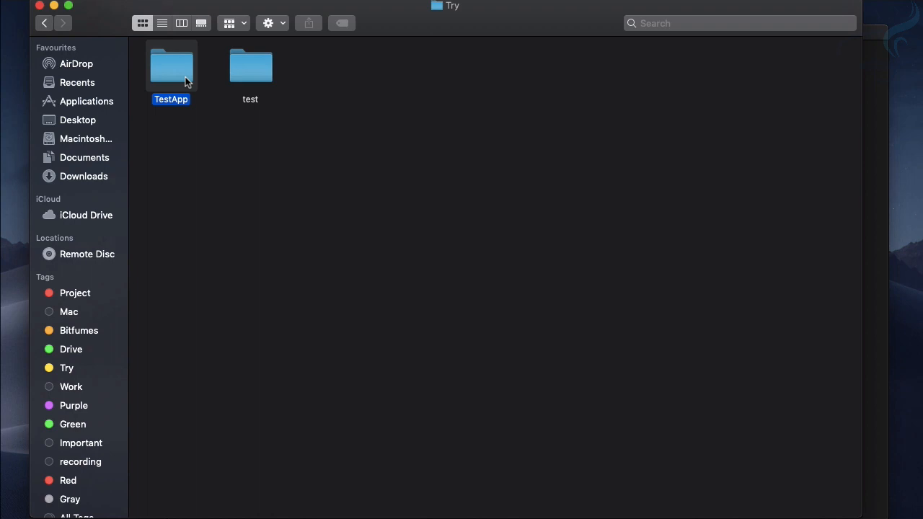
pyautogui.moveTo(621, 505)
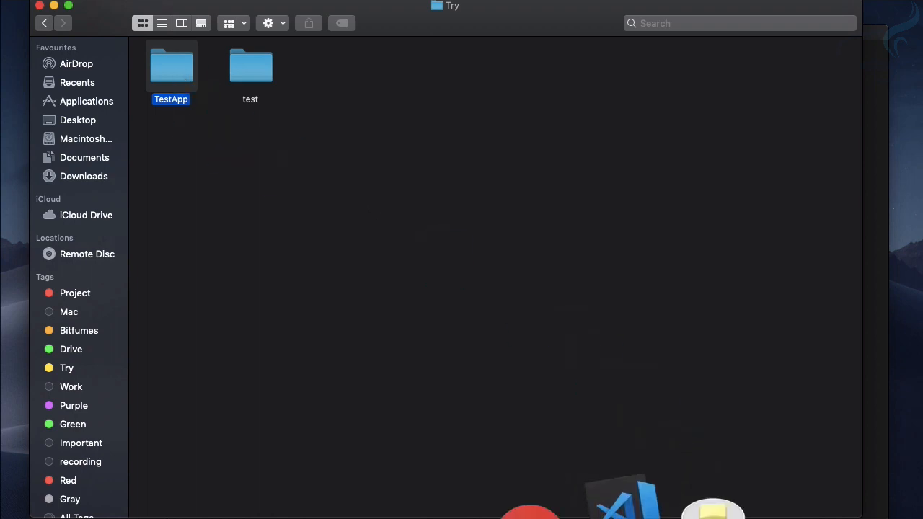
# Open TestApp in VS Code and review composer.json's require-dev package list
pyautogui.doubleClick(170, 67)
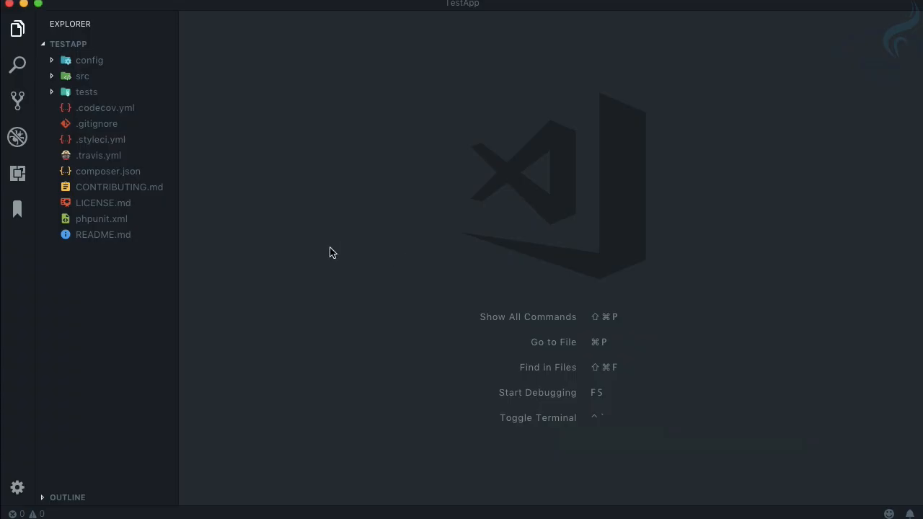
pyautogui.moveTo(97, 185)
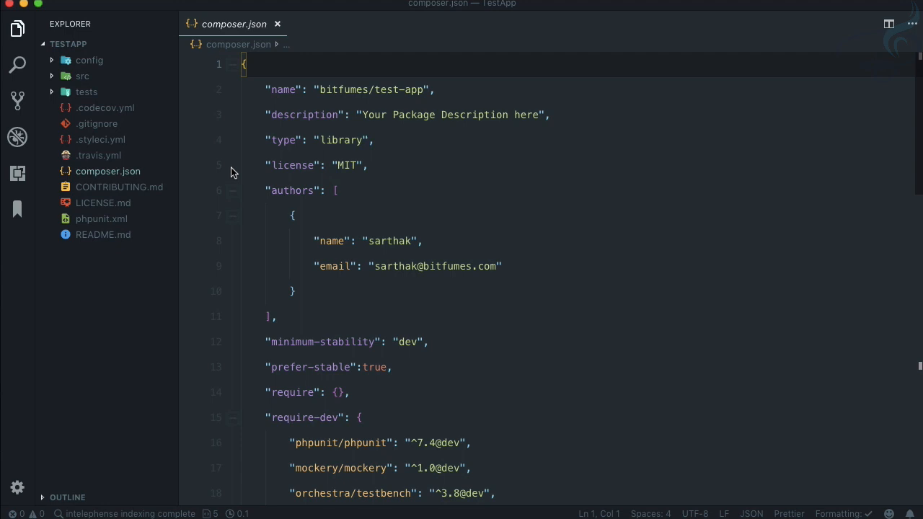
pyautogui.doubleClick(387, 90)
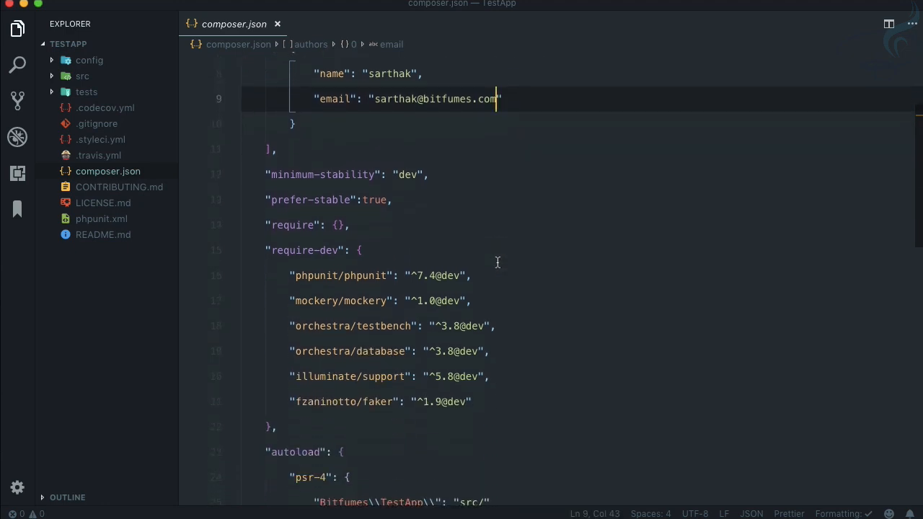
pyautogui.scroll(-3)
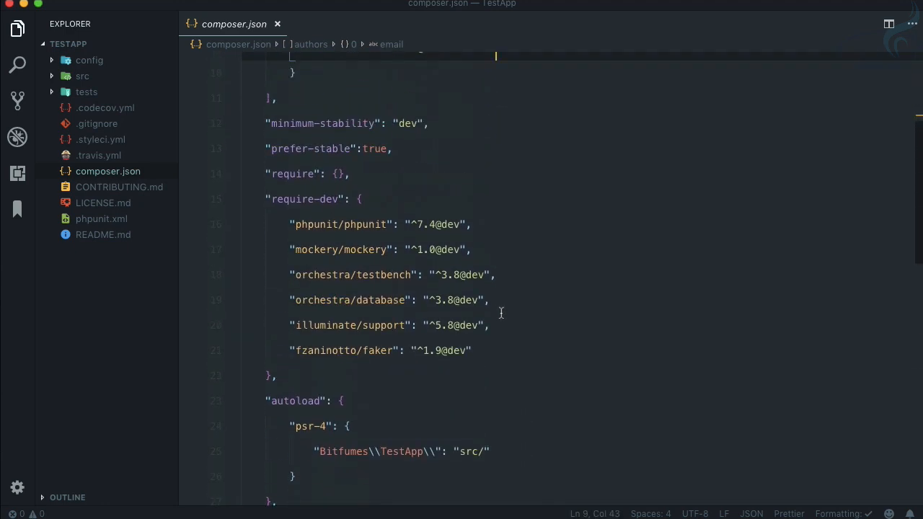
pyautogui.moveTo(289, 225); pyautogui.dragTo(472, 351)
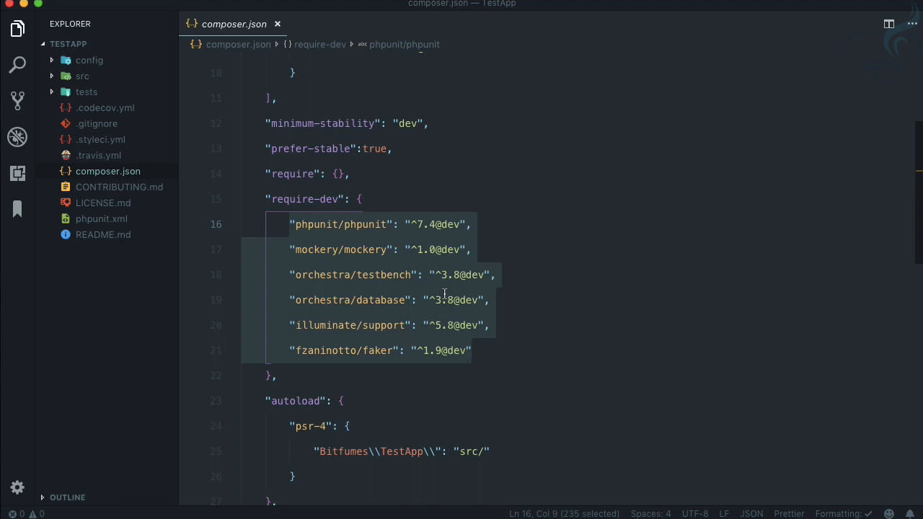
# Inspect the autoload and Laravel provider sections, then close composer.json
pyautogui.scroll(-3)
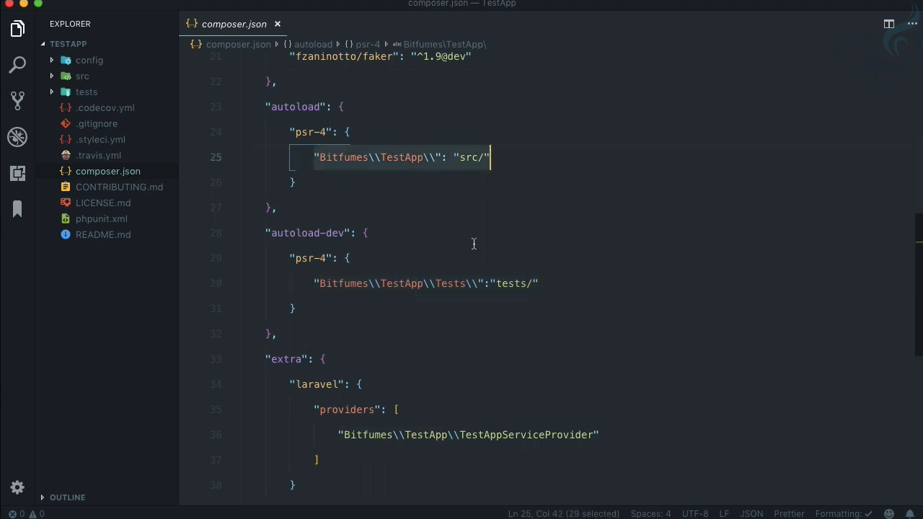
pyautogui.scroll(-3)
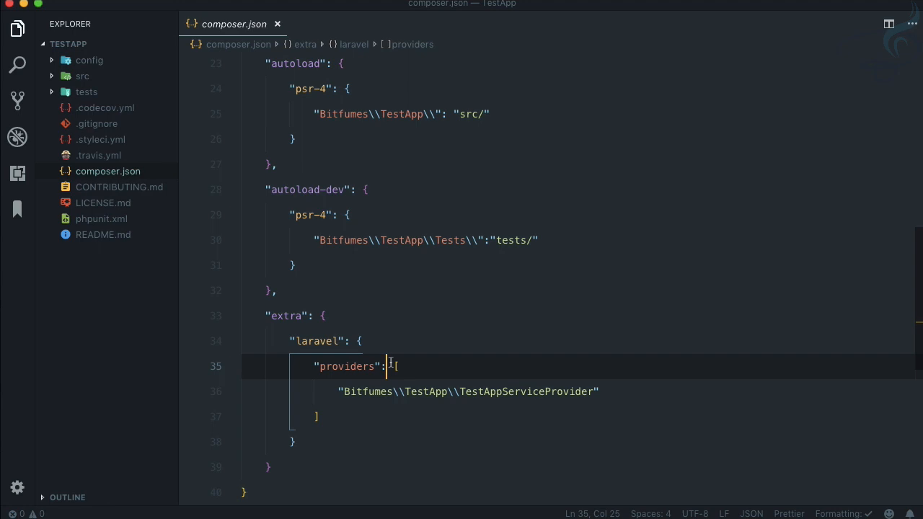
pyautogui.click(277, 23)
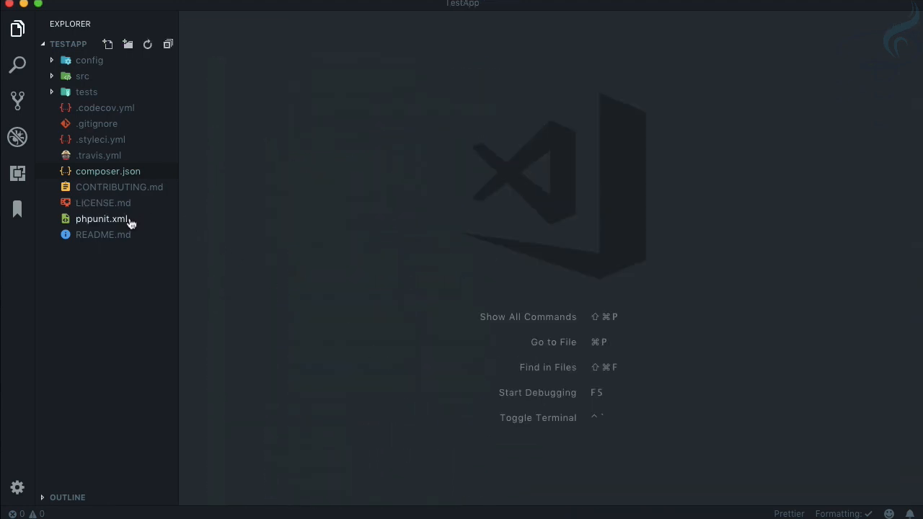
# Read README.md's install notes and the empty config/TestApp.php, then close both
pyautogui.doubleClick(103, 234)
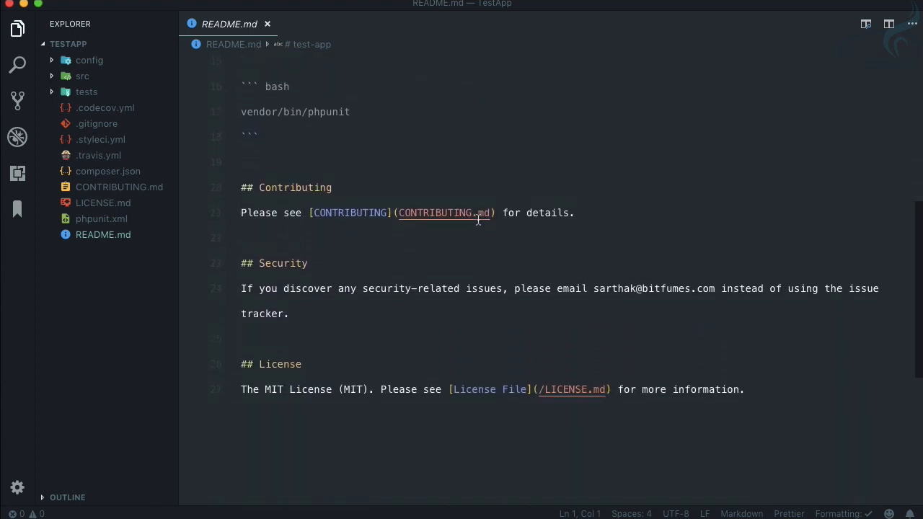
pyautogui.scroll(3)
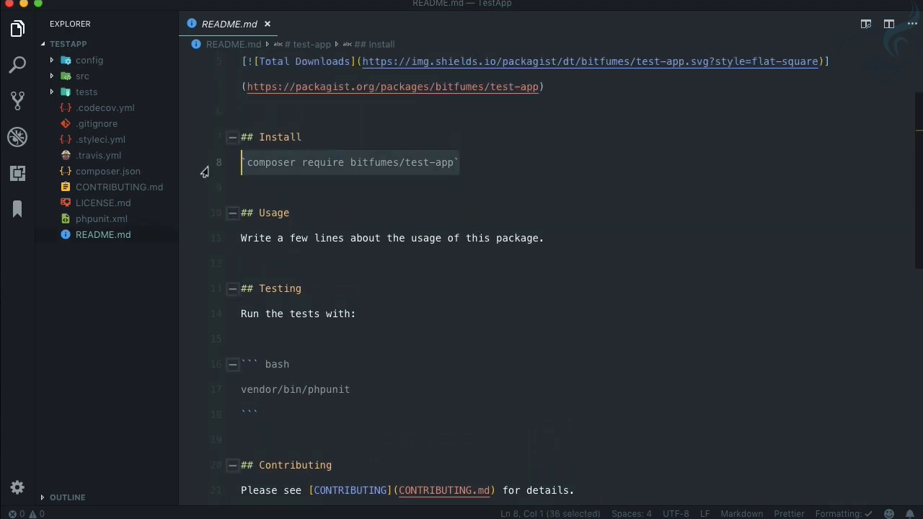
pyautogui.click(456, 188)
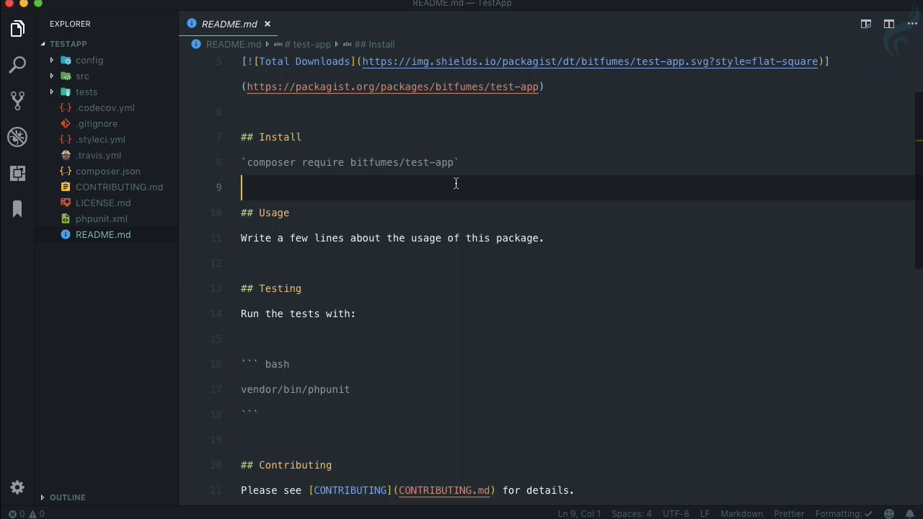
pyautogui.click(267, 23)
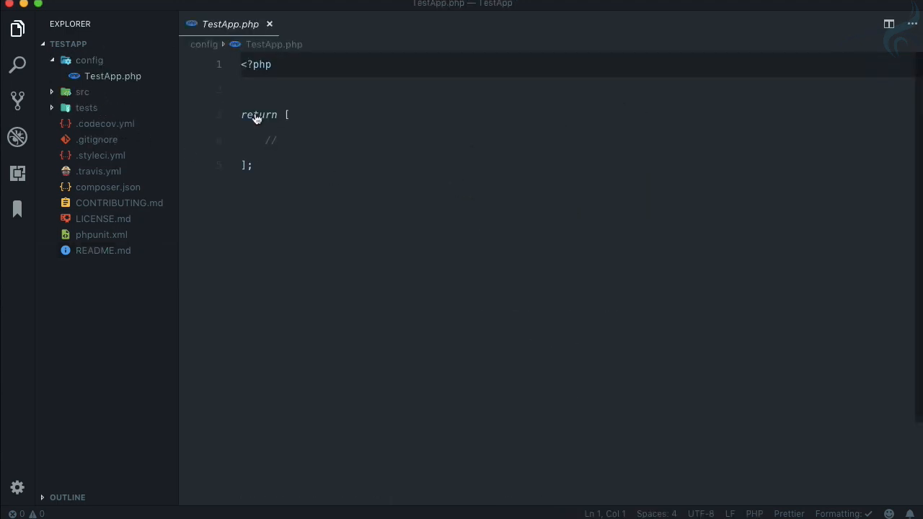
pyautogui.click(269, 23)
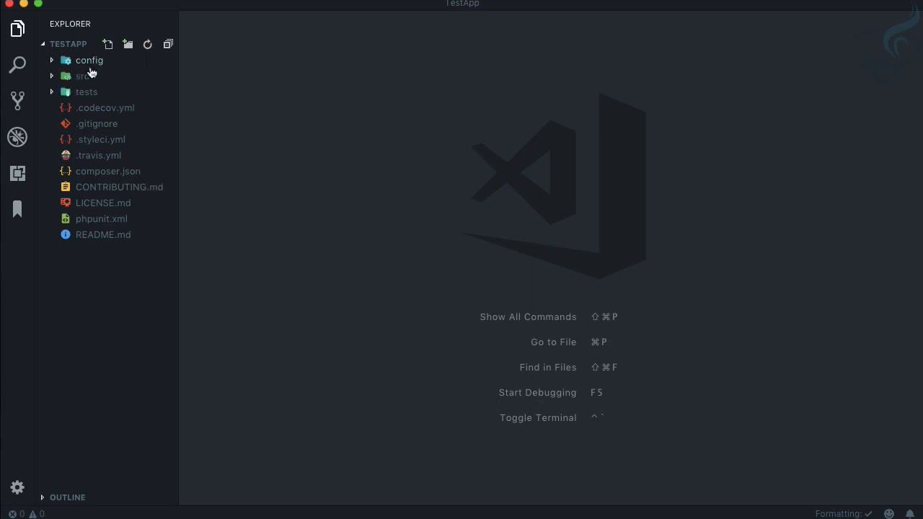
# Inspect TestAppServiceProvider under the Bitfumes\TestApp namespace in src, then close it
pyautogui.click(82, 75)
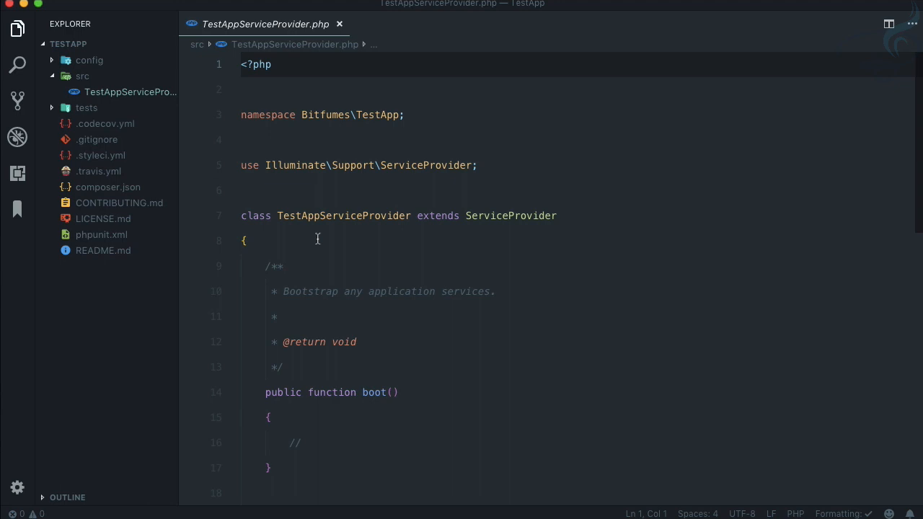
pyautogui.doubleClick(324, 116)
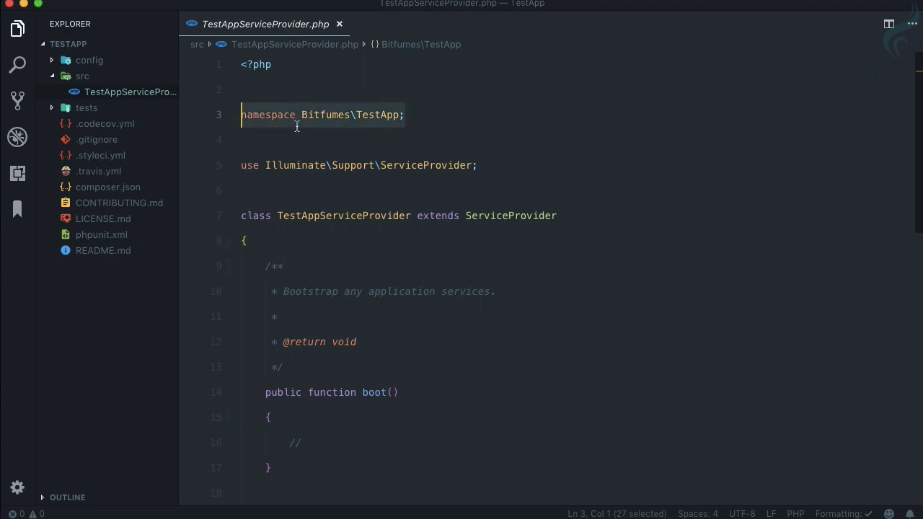
pyautogui.doubleClick(344, 217)
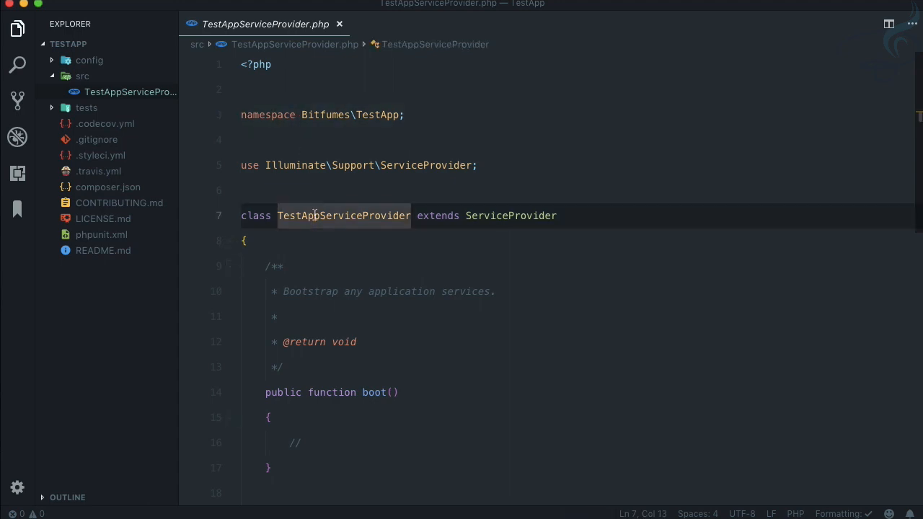
pyautogui.doubleClick(343, 217)
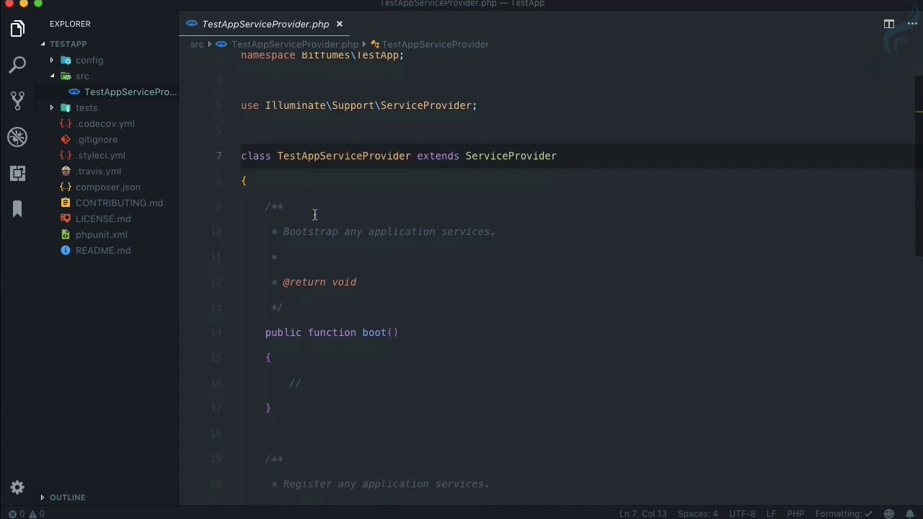
pyautogui.click(339, 23)
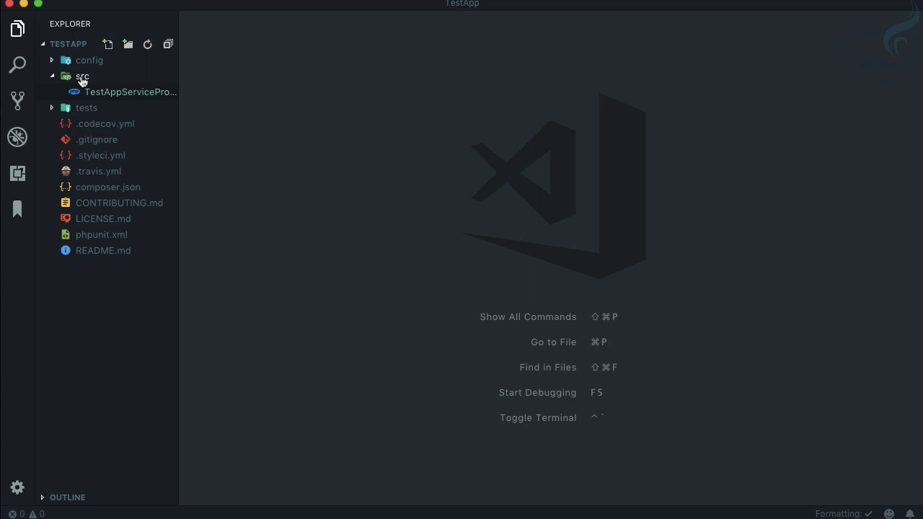
pyautogui.click(83, 75)
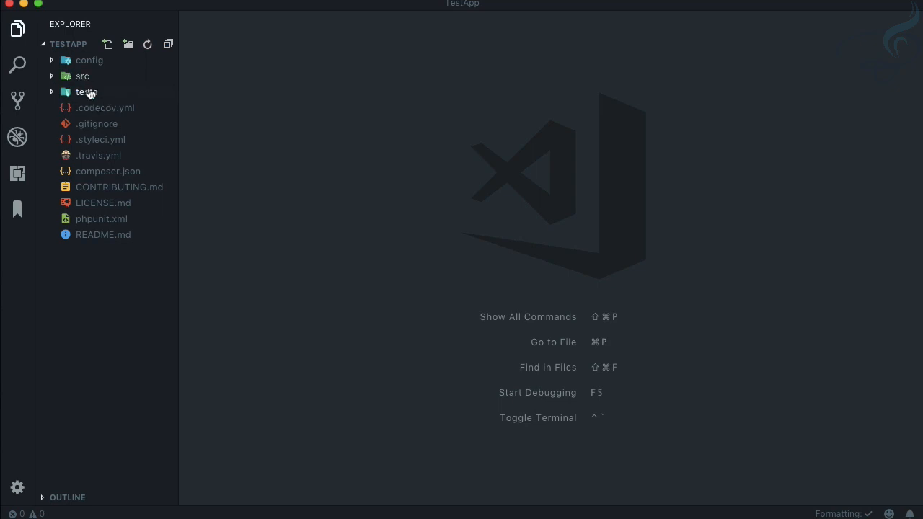
# Examine tests/Feature/ExampleTest.php's namespace, then close it to show TestCase.php
pyautogui.click(86, 93)
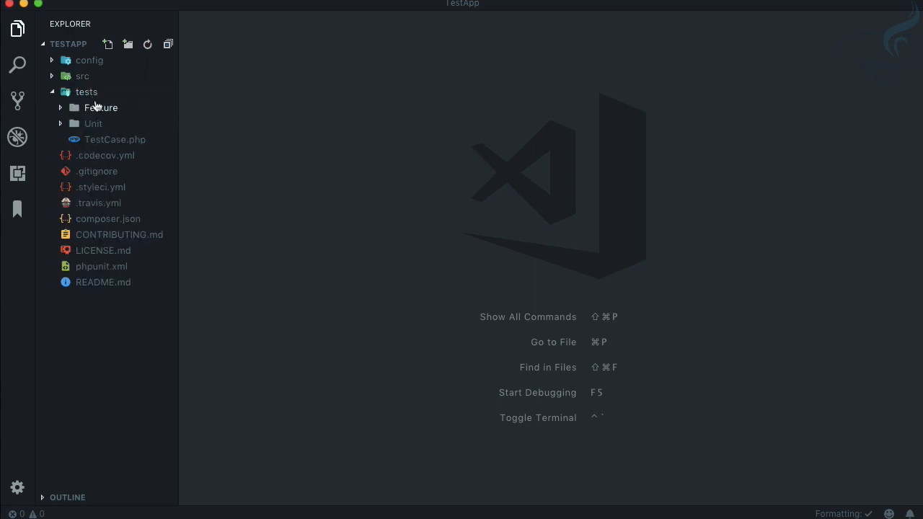
pyautogui.click(101, 107)
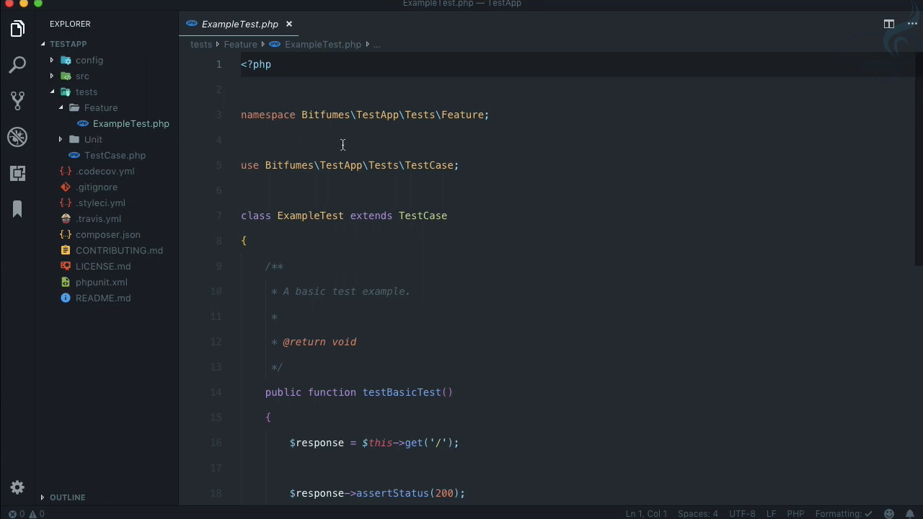
pyautogui.doubleClick(323, 115)
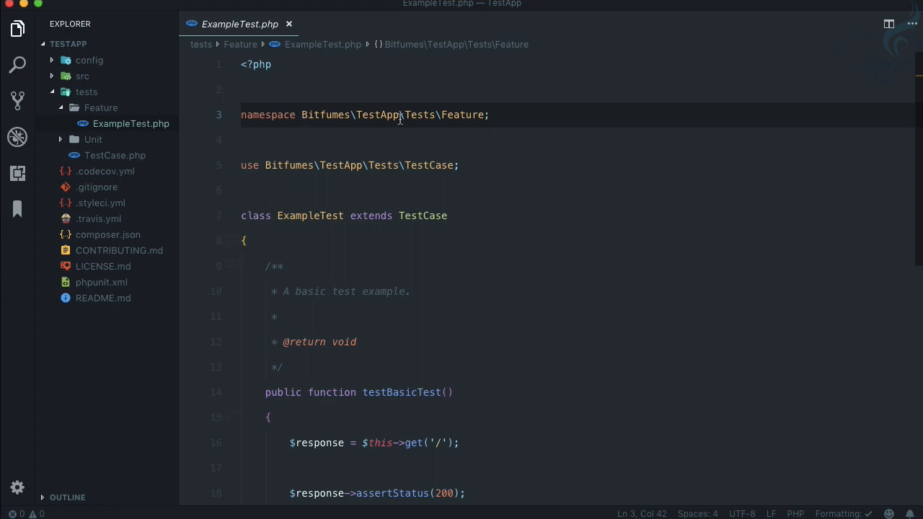
pyautogui.doubleClick(375, 116)
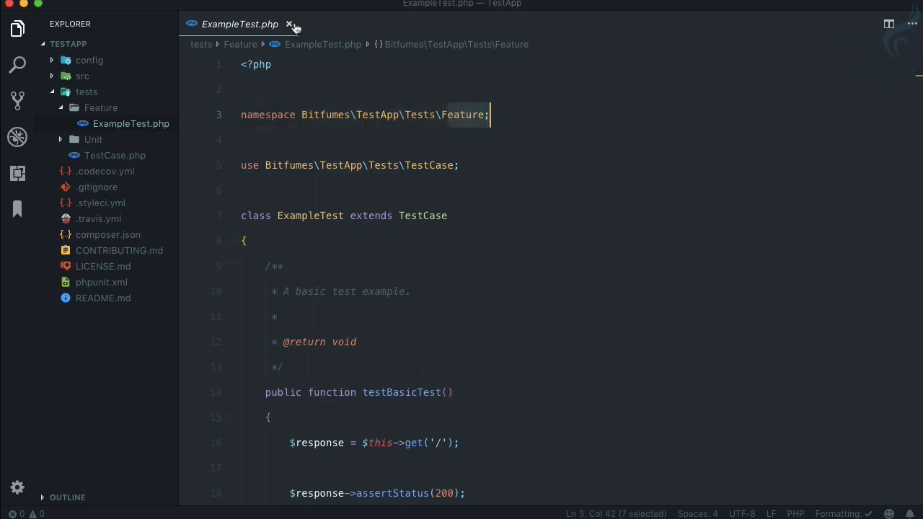
pyautogui.click(290, 23)
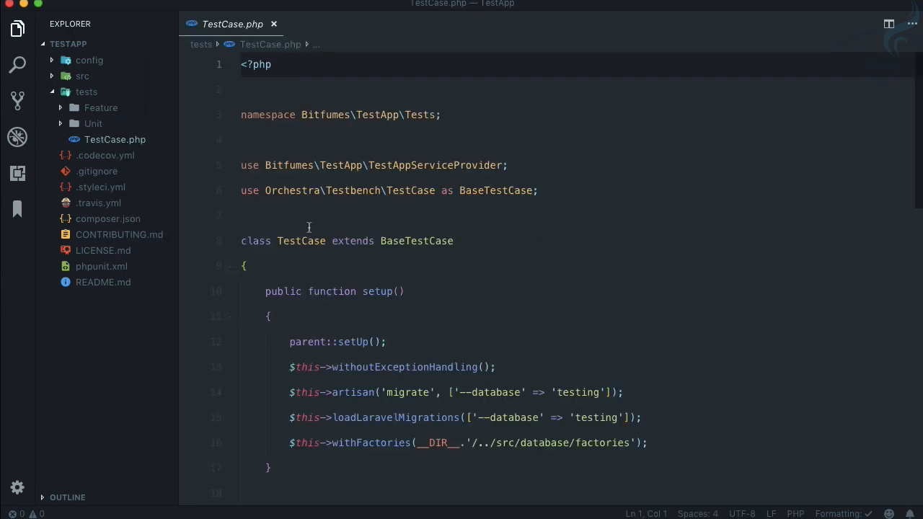
# Review TestCase.php's setup, in-memory SQLite environment and package provider, then close it
pyautogui.scroll(-3)
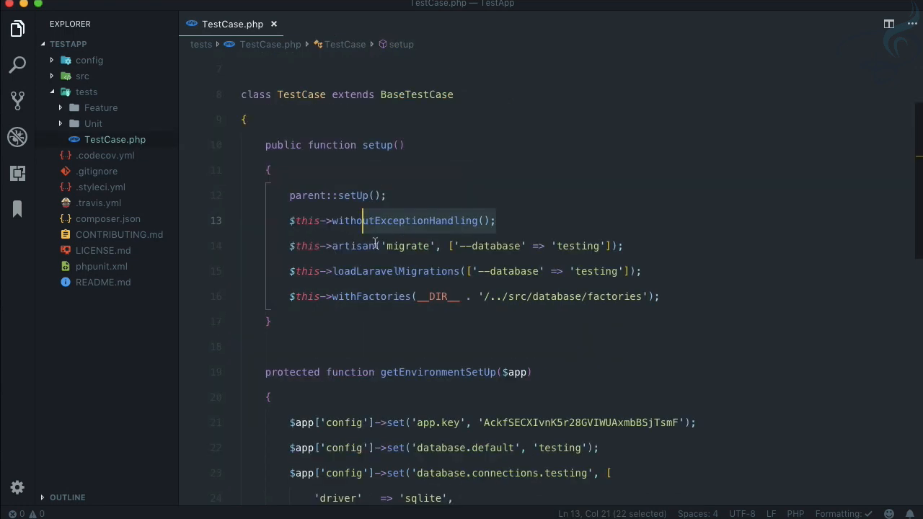
pyautogui.moveTo(363, 221); pyautogui.dragTo(588, 245)
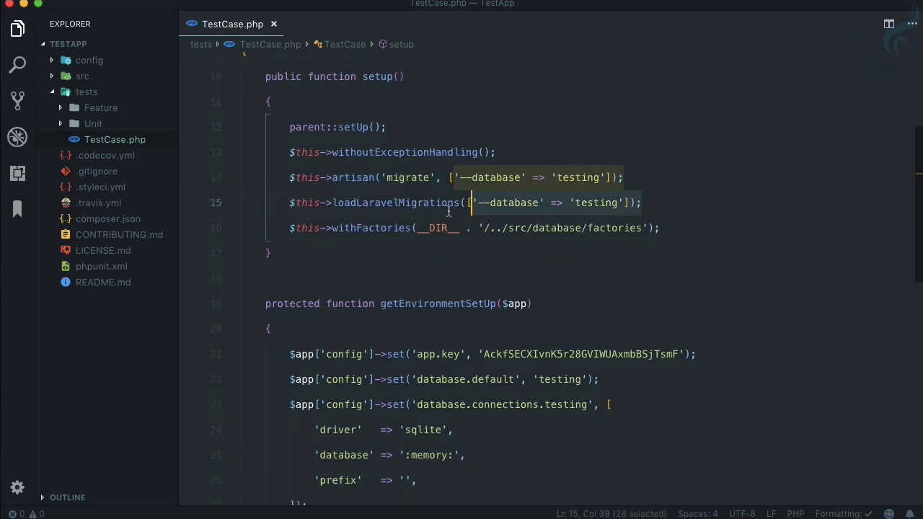
pyautogui.scroll(-3)
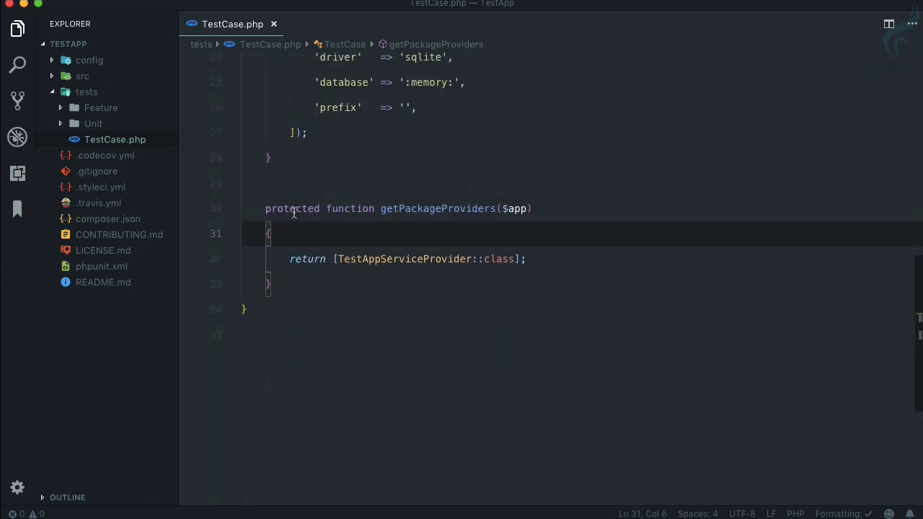
pyautogui.click(274, 23)
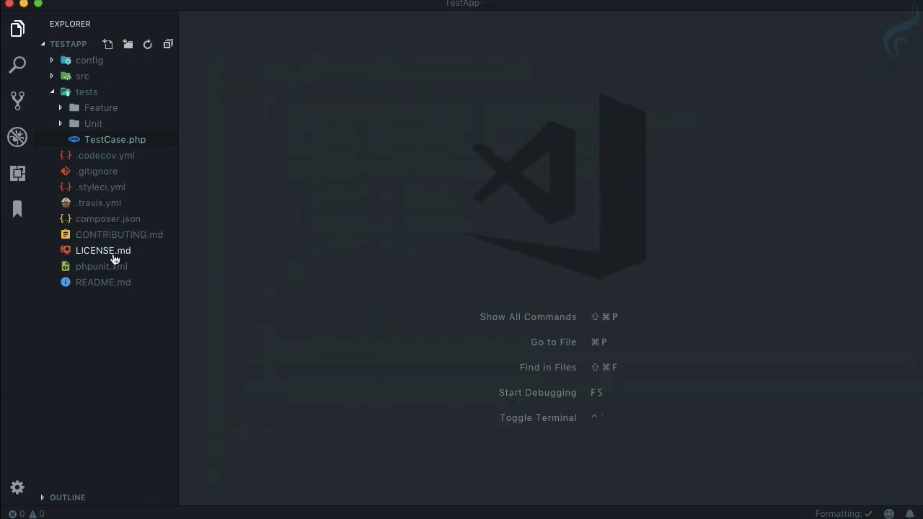
# Cross-check composer.json and reopen TestCase.php from the Explorer
pyautogui.click(106, 219)
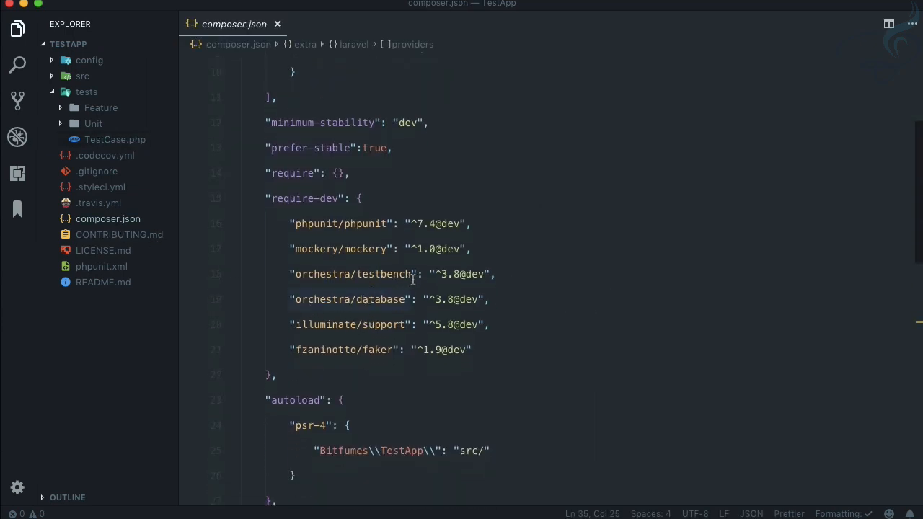
pyautogui.click(115, 138)
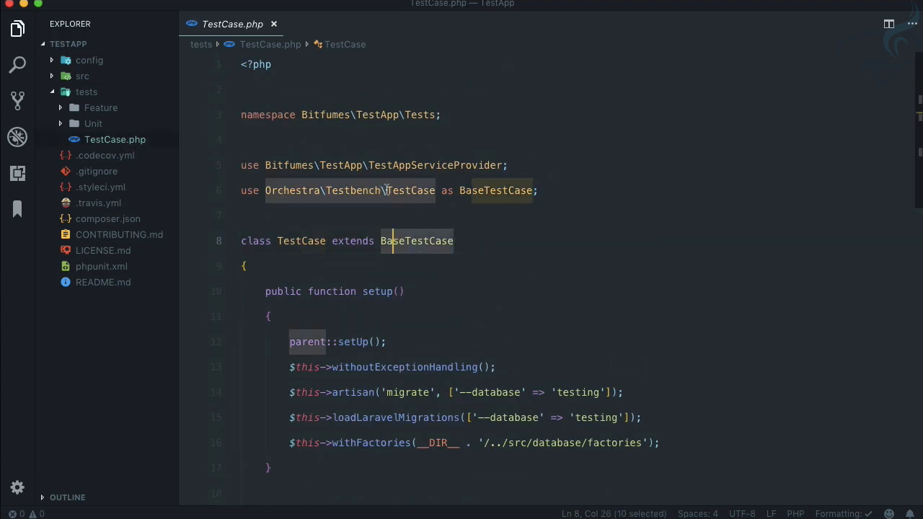
pyautogui.click(549, 190)
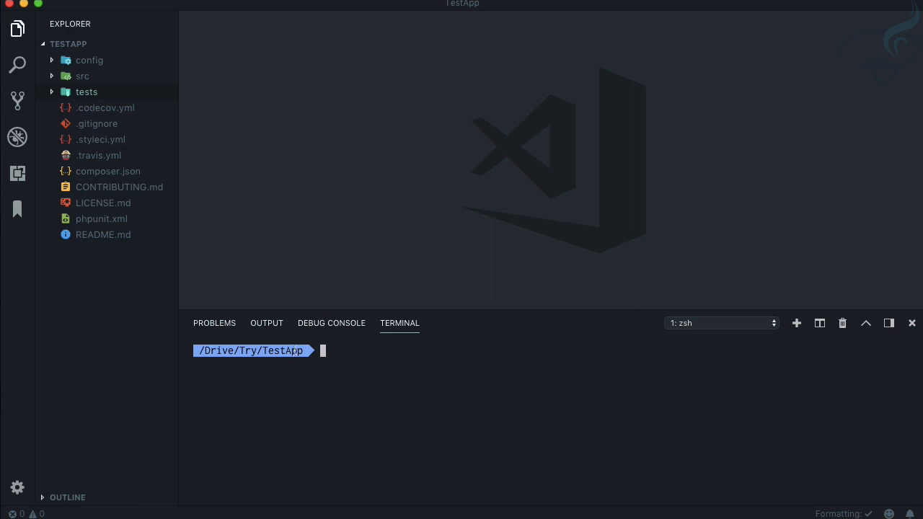
pyautogui.moveTo(701, 508)
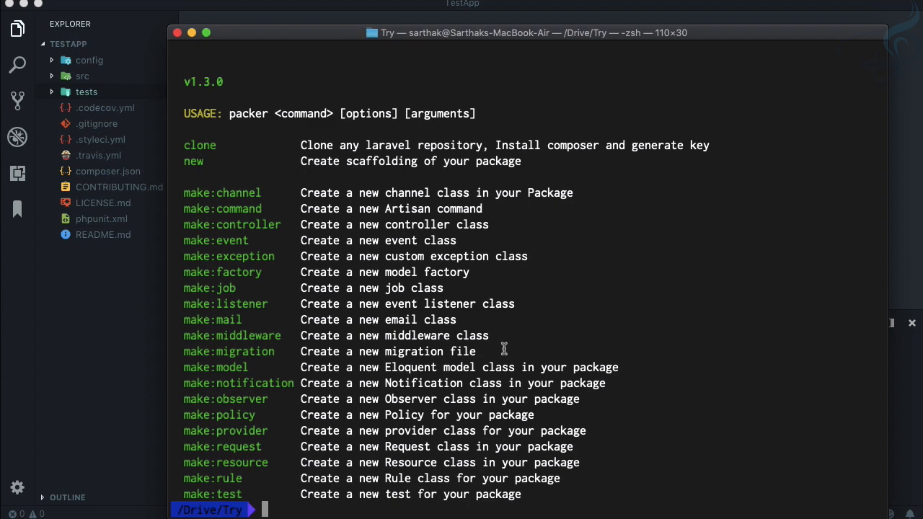
pyautogui.moveTo(299, 270)
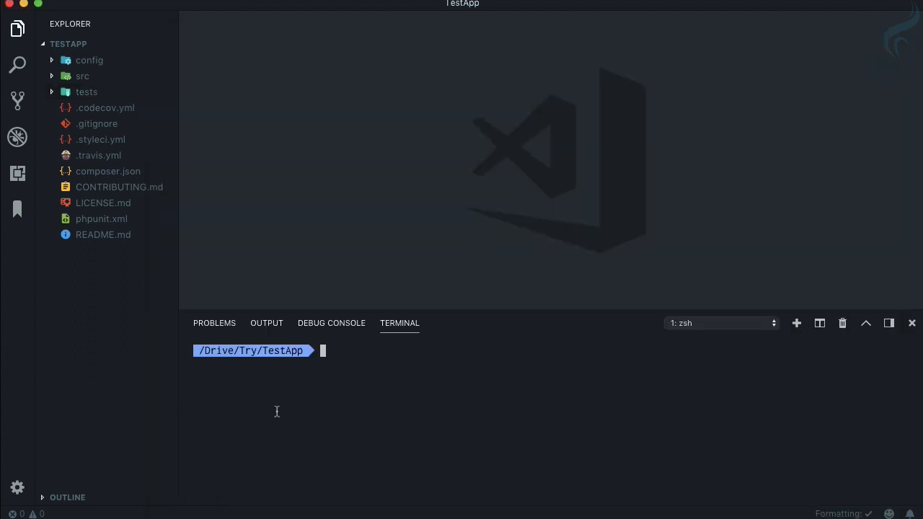
# Run packer make:model TestModel -mcf to generate model, migration, controller and factory
pyautogui.write('php artisan mak')
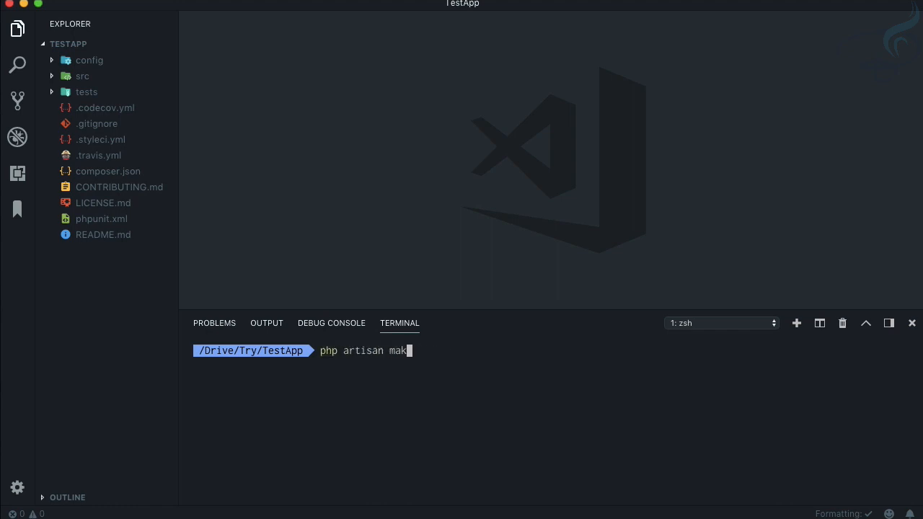
pyautogui.write('e:model Tes')
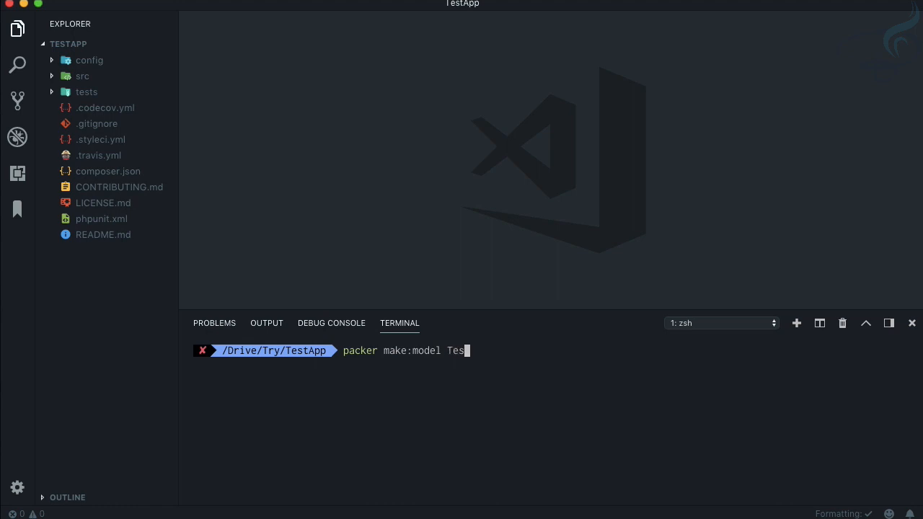
pyautogui.write('tModel -')
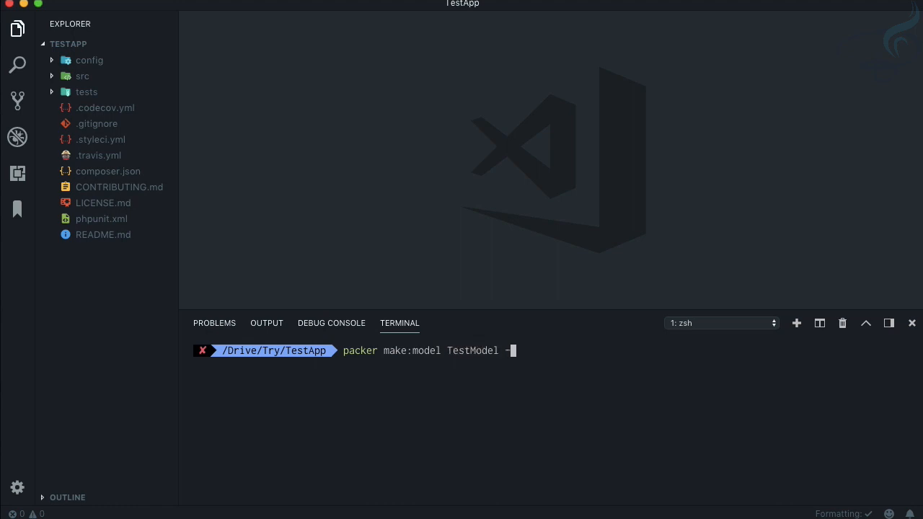
pyautogui.write('m')
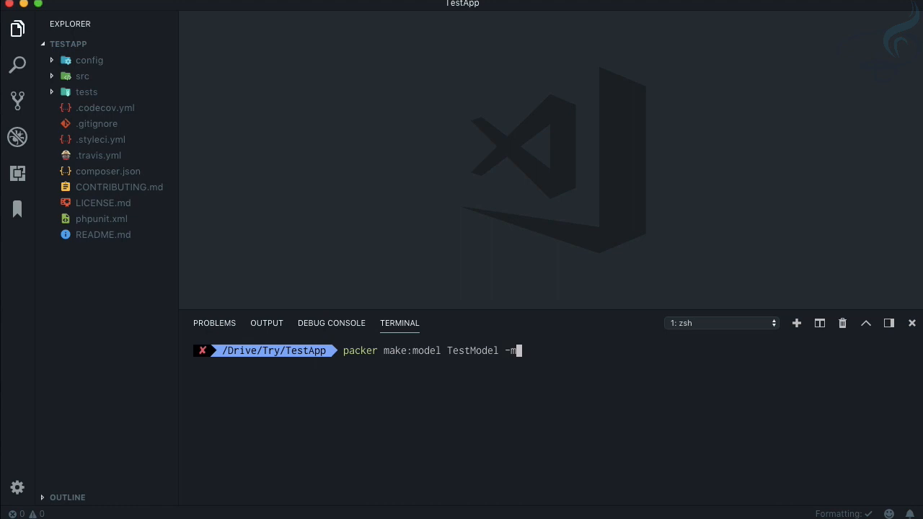
pyautogui.write('cf')
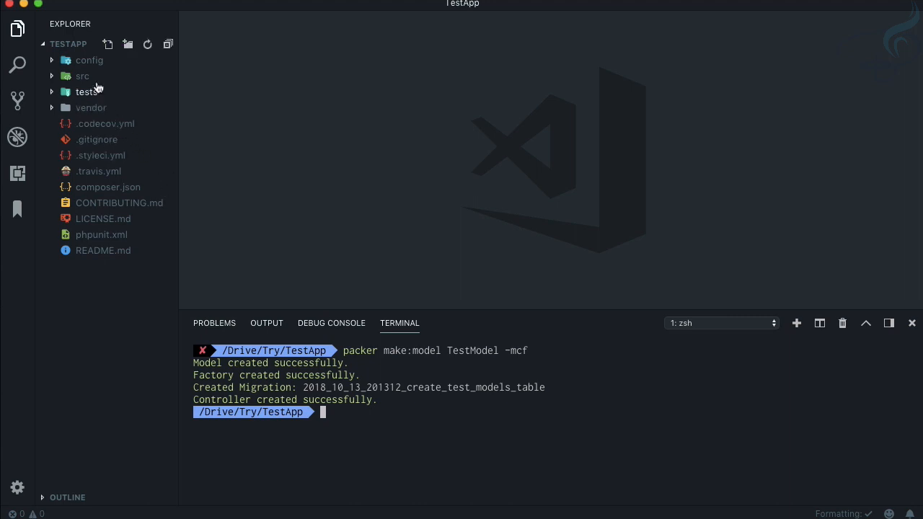
# Expand src > database > factories and open TestModelFactory.php
pyautogui.click(82, 75)
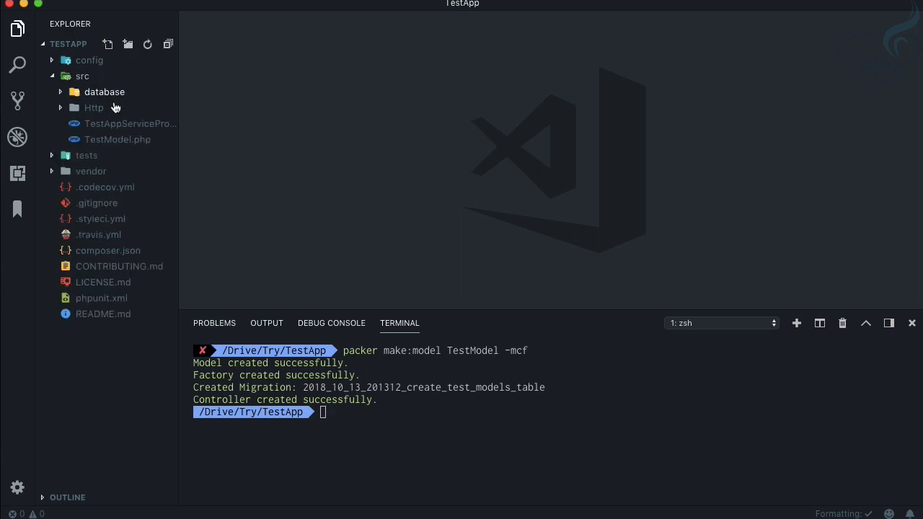
pyautogui.click(104, 93)
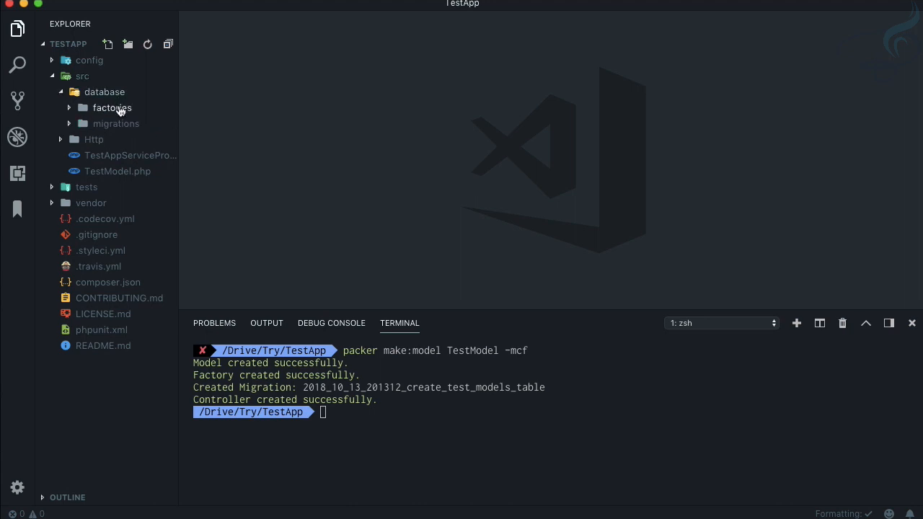
pyautogui.click(112, 107)
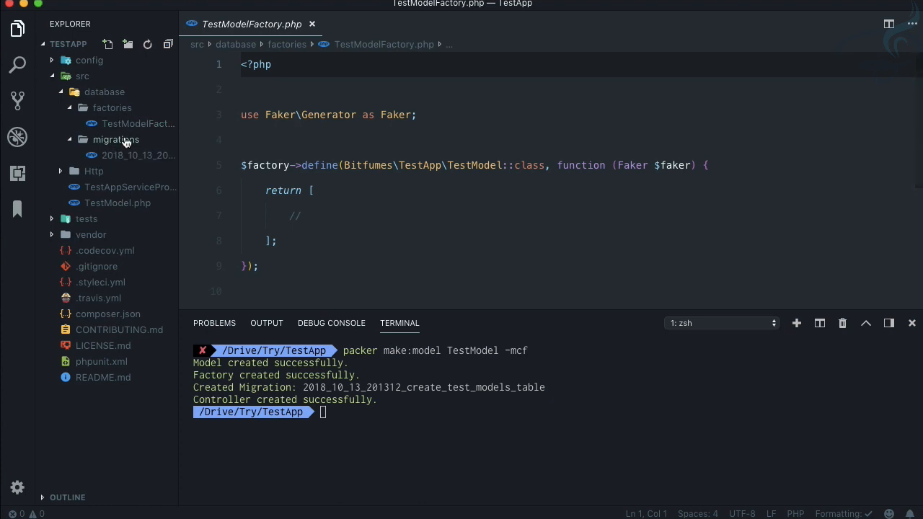
pyautogui.click(138, 156)
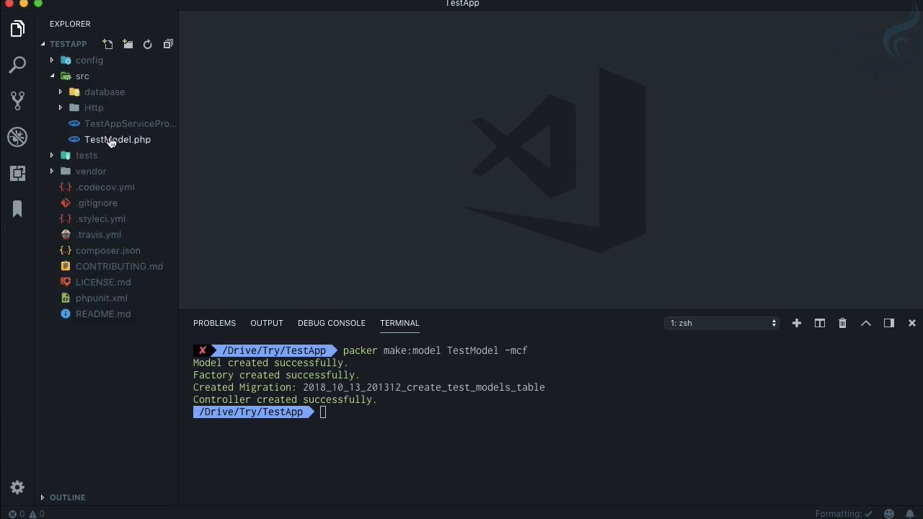
# Open TestModel.php, close it, and collapse the src folder
pyautogui.doubleClick(118, 139)
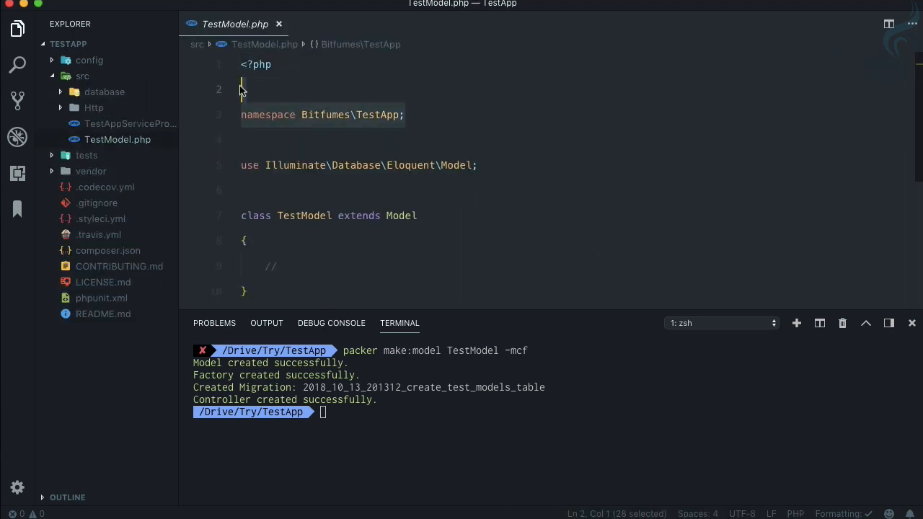
pyautogui.click(278, 23)
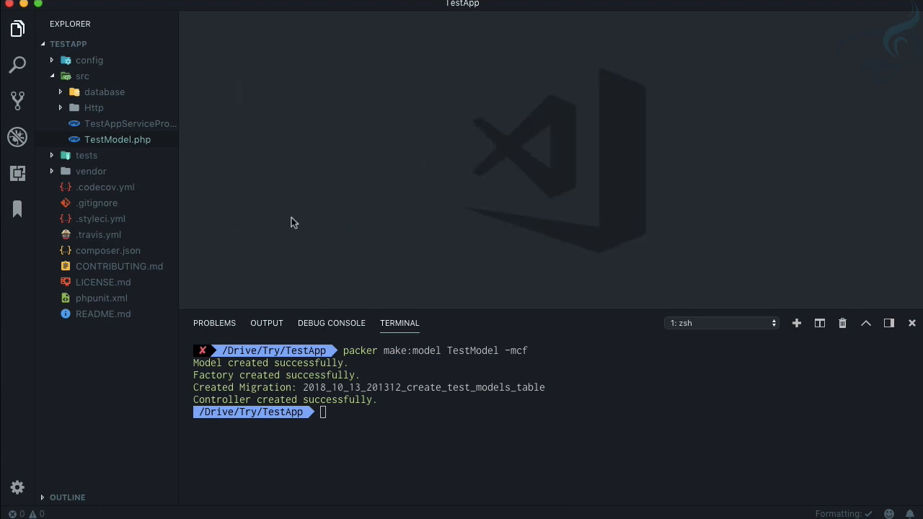
pyautogui.click(83, 75)
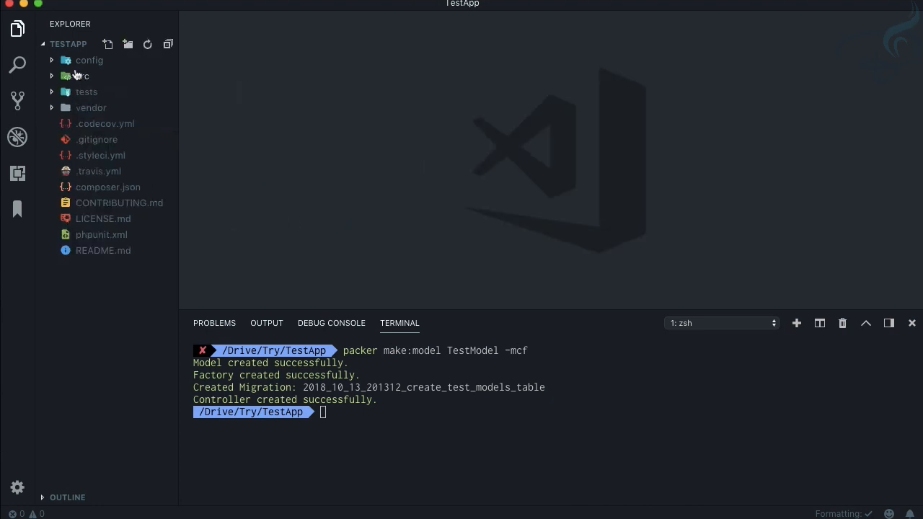
pyautogui.moveTo(108, 124)
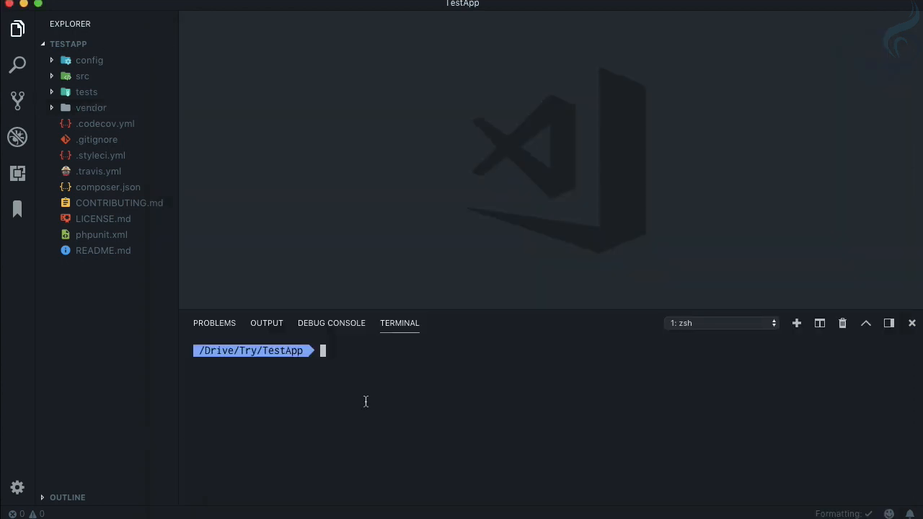
# Generate the BlogTest feature test with packer make:test and open tests/Feature/BlogTest.php
pyautogui.write('packer make:model TestModel -mcf')
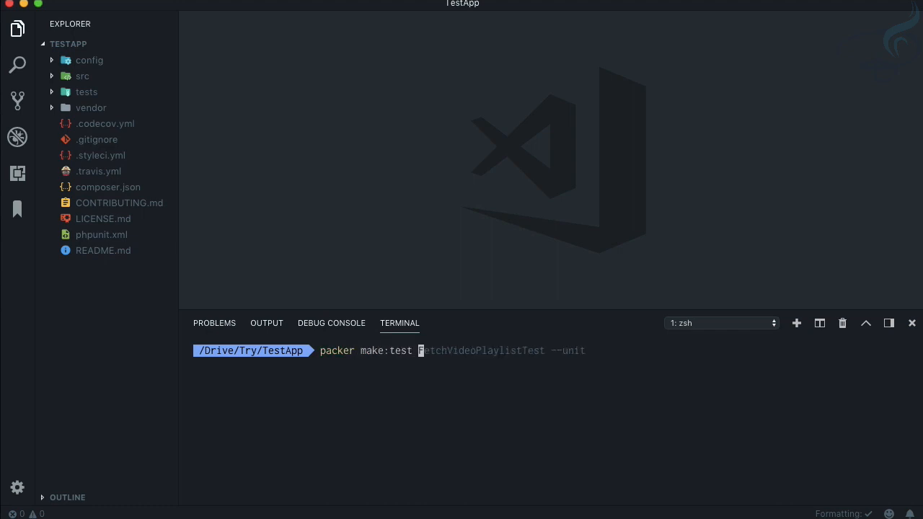
pyautogui.write('BlogTest')
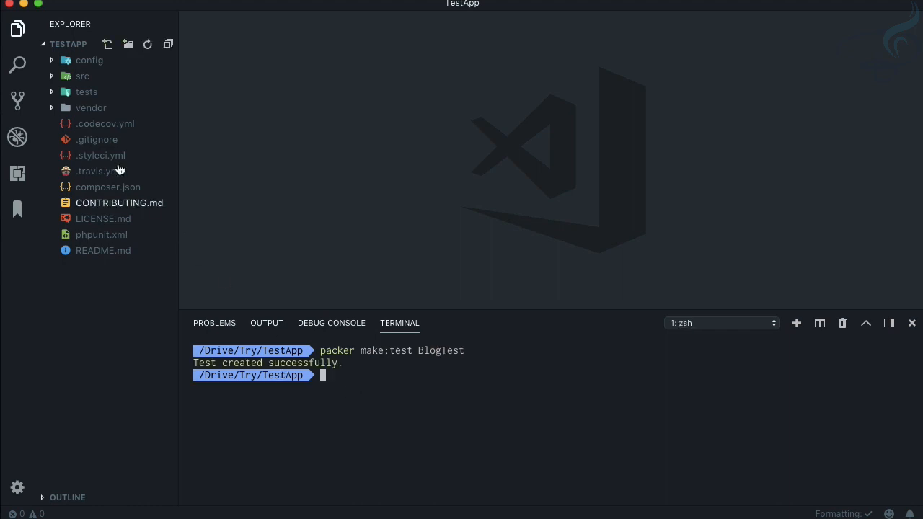
pyautogui.click(86, 93)
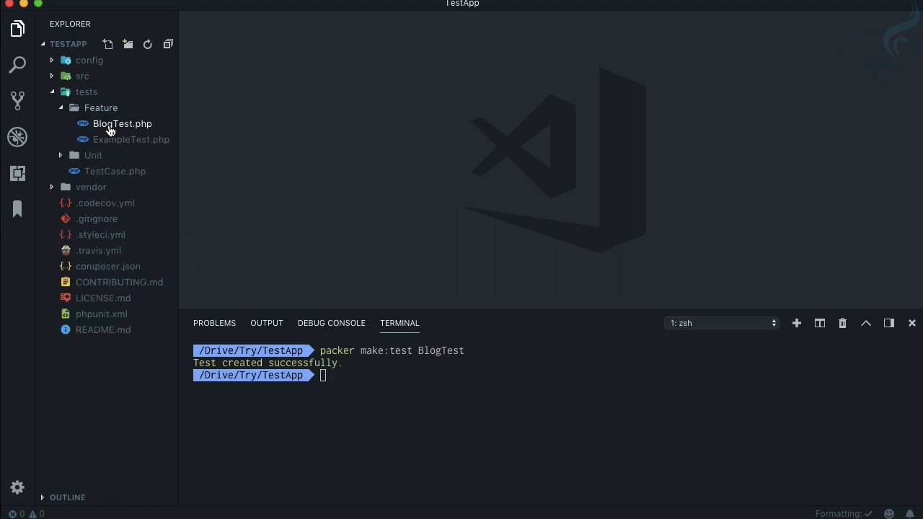
pyautogui.doubleClick(121, 124)
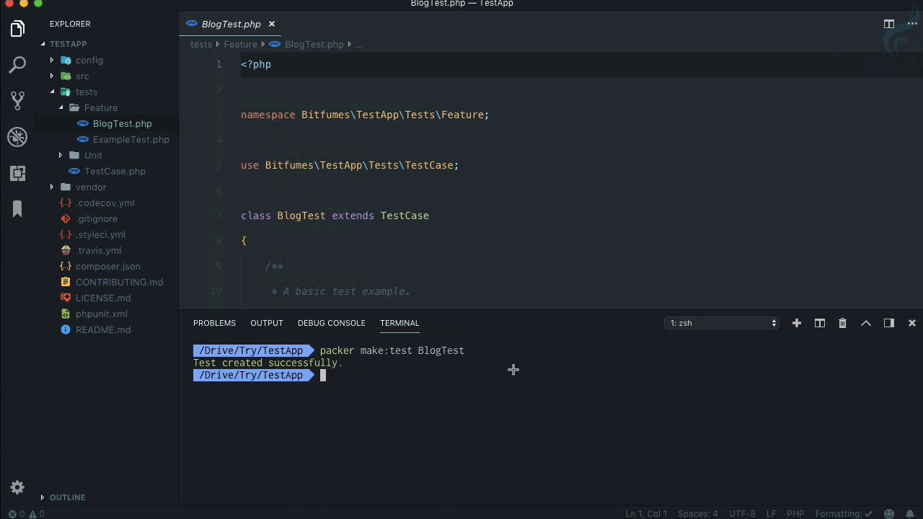
pyautogui.moveTo(513, 370)
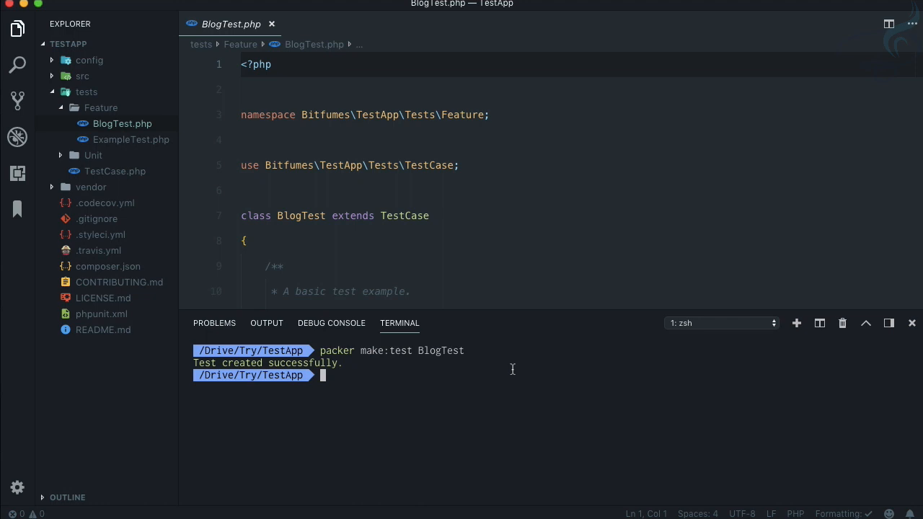
pyautogui.click(271, 24)
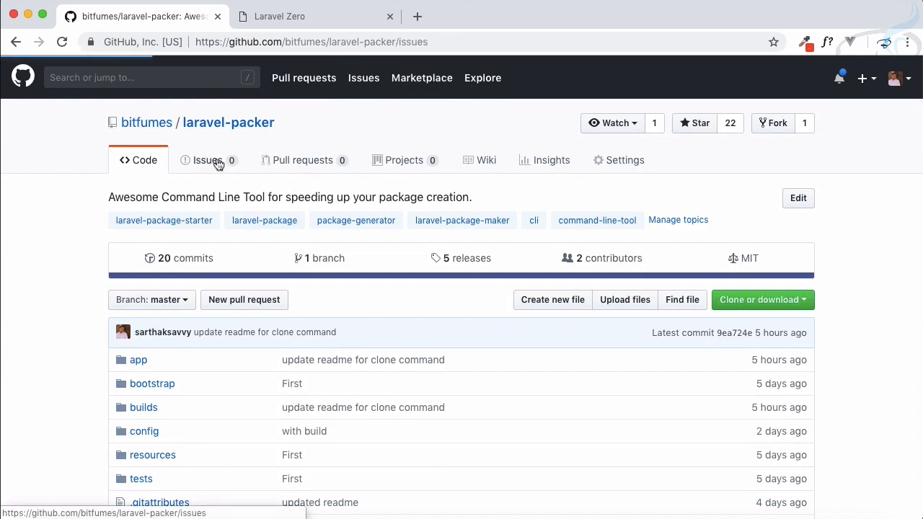
# Show the laravel-packer README with its installation and scaffolding instructions on GitHub
pyautogui.click(208, 160)
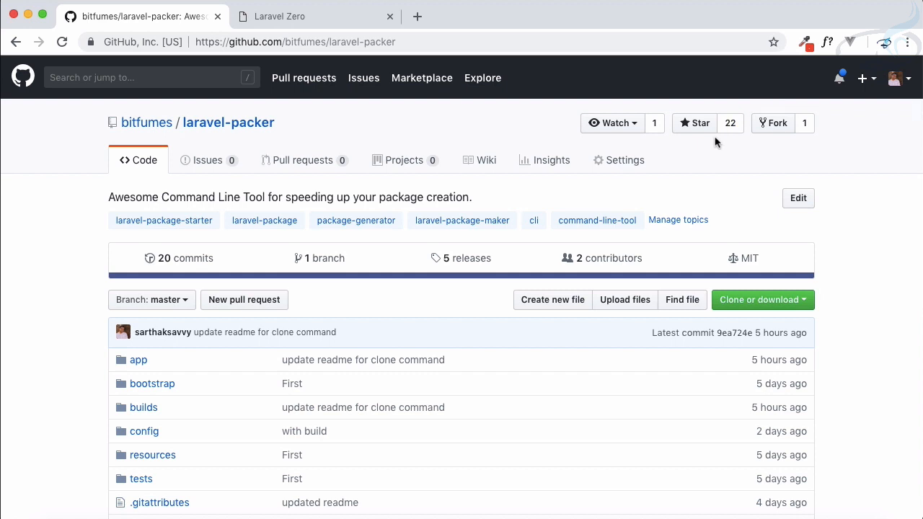
pyautogui.moveTo(725, 144)
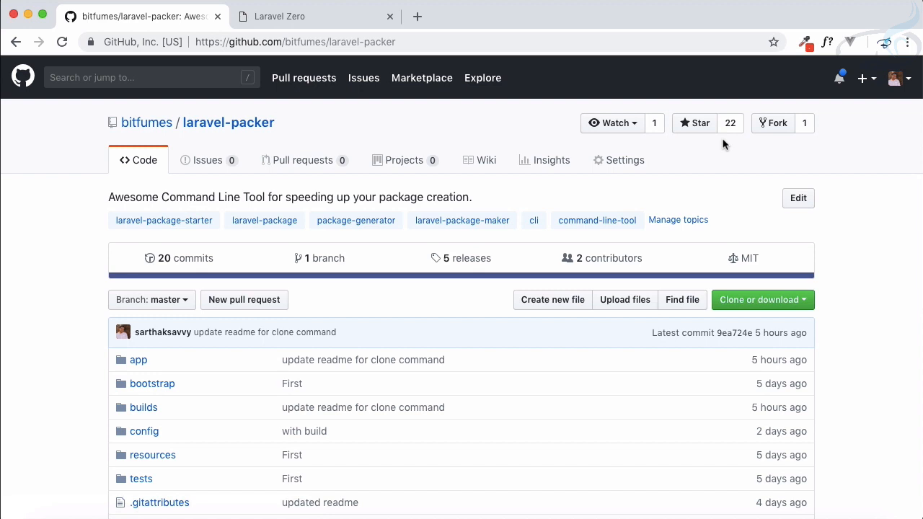
pyautogui.scroll(-3)
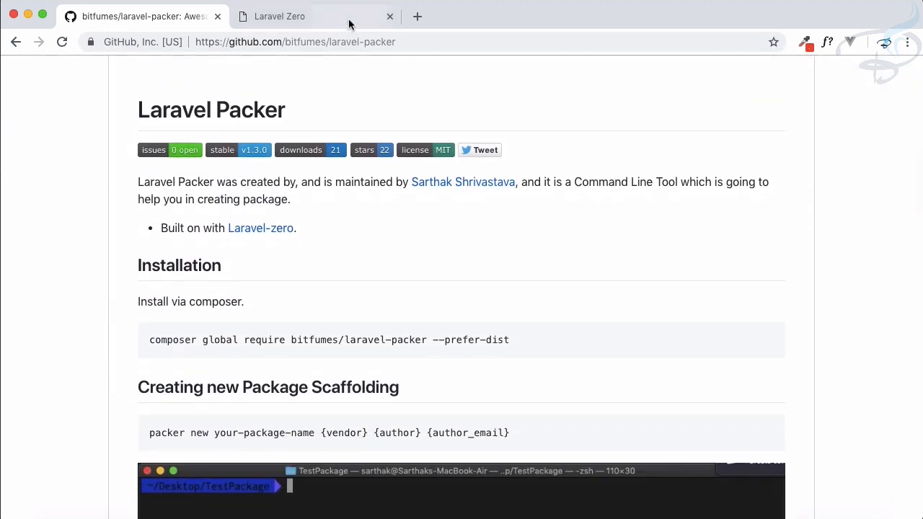
pyautogui.click(280, 15)
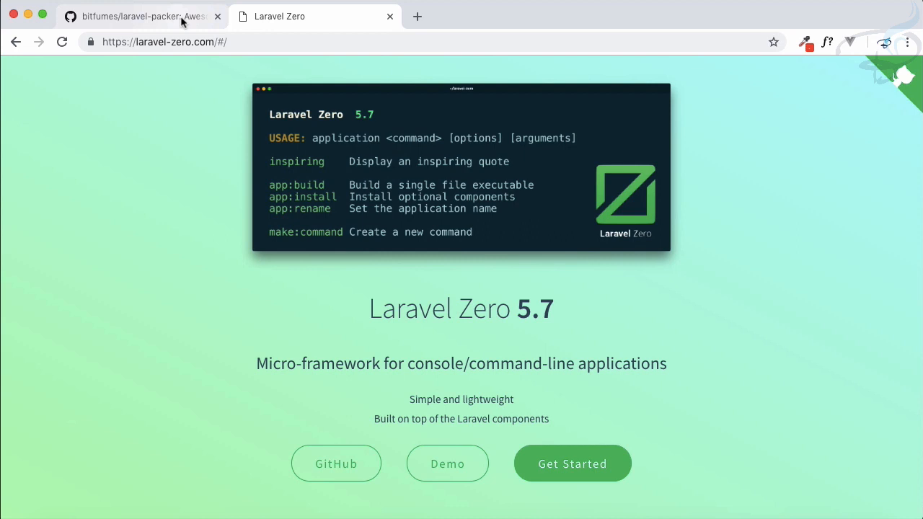
pyautogui.click(141, 16)
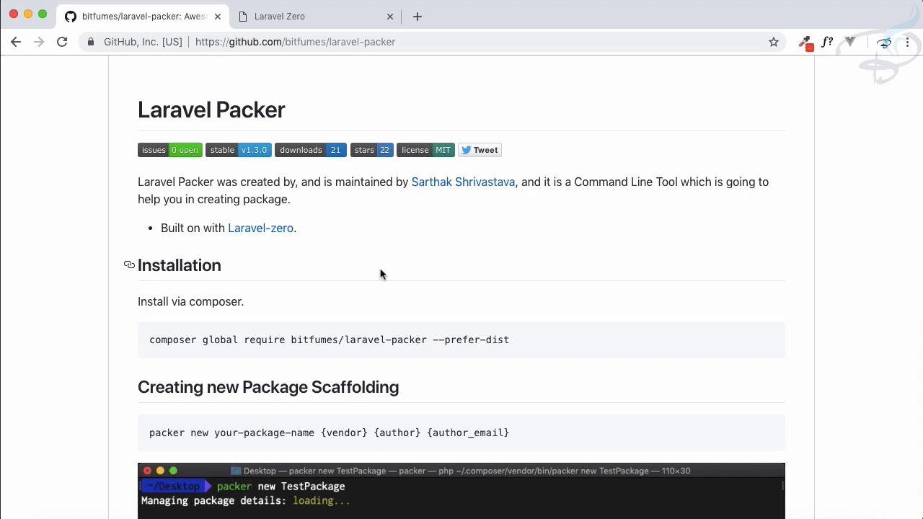
pyautogui.click(314, 16)
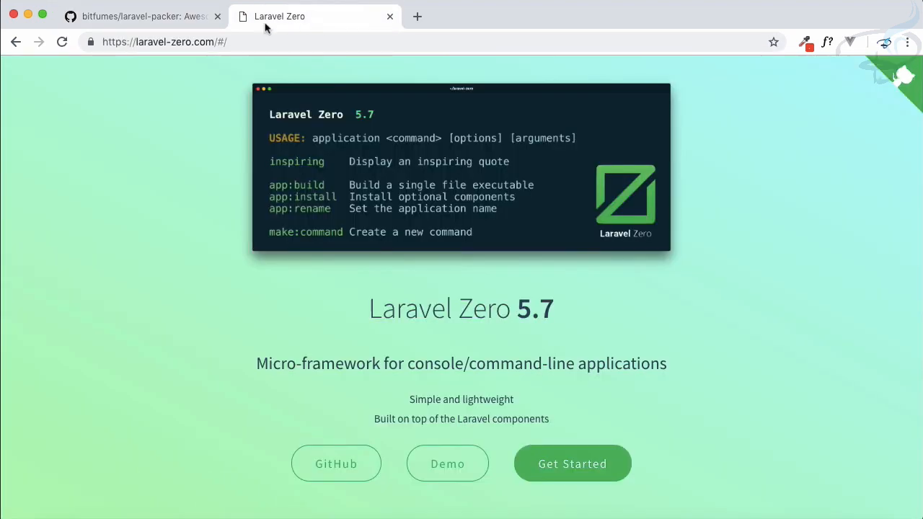
pyautogui.click(141, 16)
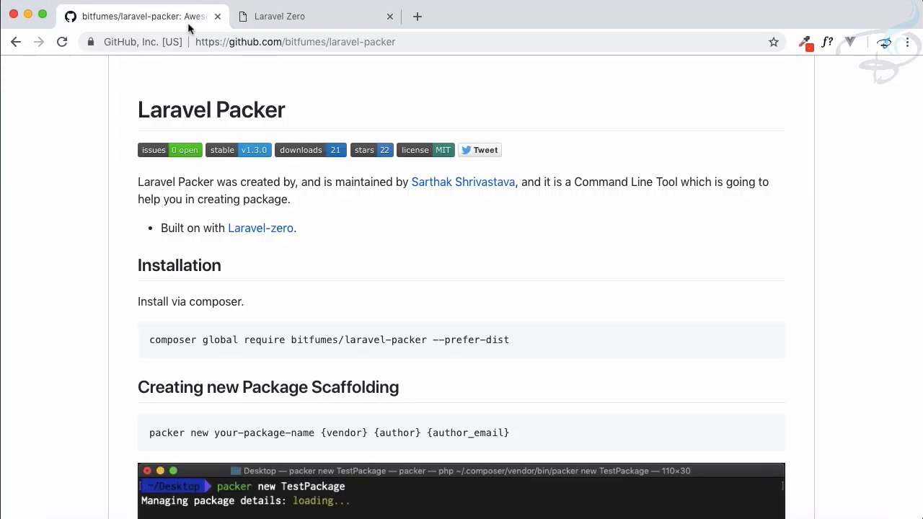